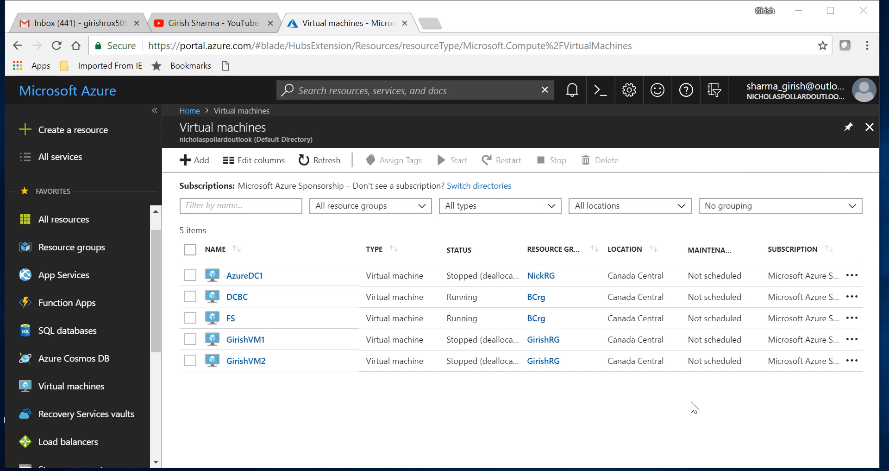
{"action": "mouse_move", "coordinate": [304, 436]}
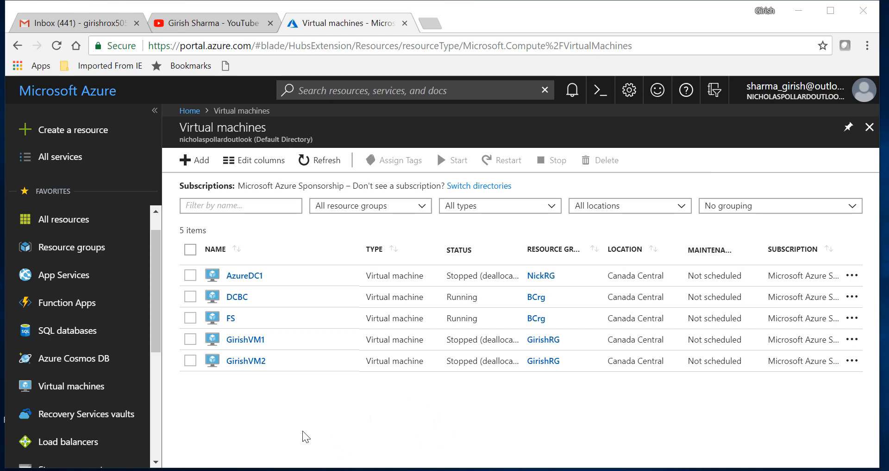
{"action": "mouse_move", "coordinate": [234, 318]}
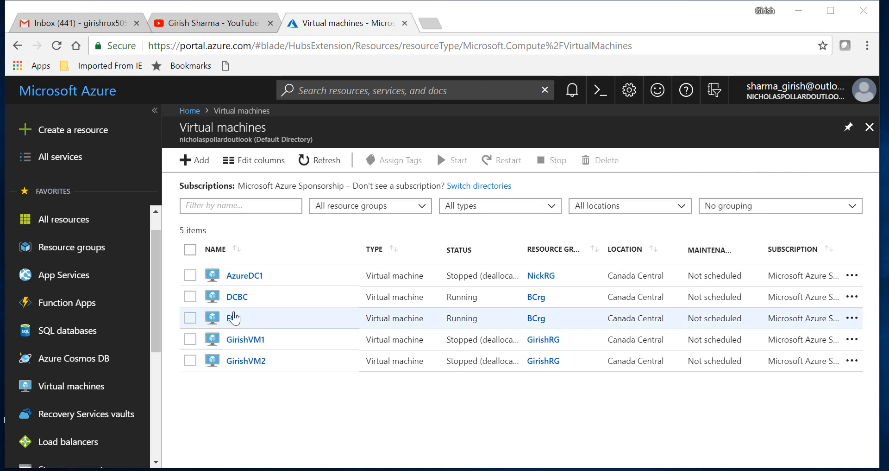
{"action": "mouse_move", "coordinate": [242, 326]}
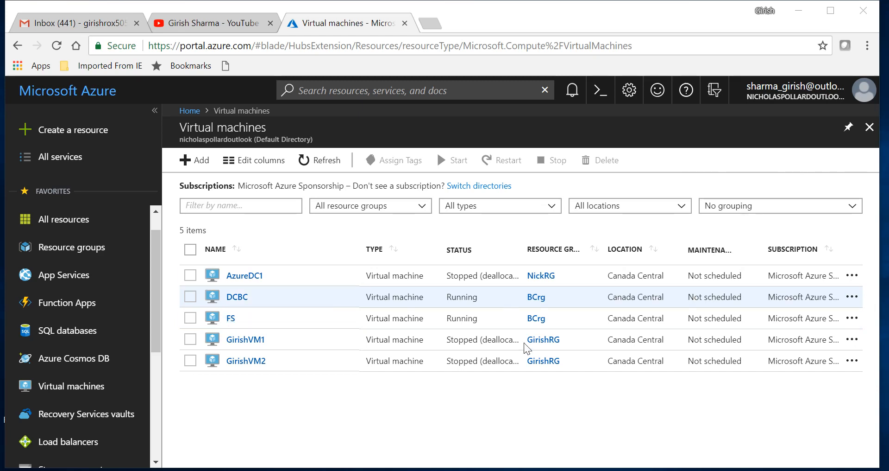
{"action": "mouse_move", "coordinate": [537, 328]}
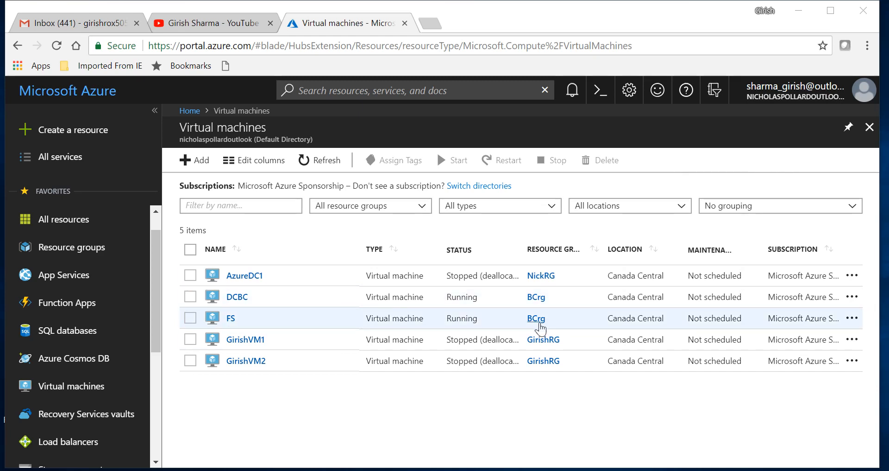
{"action": "mouse_move", "coordinate": [631, 329]}
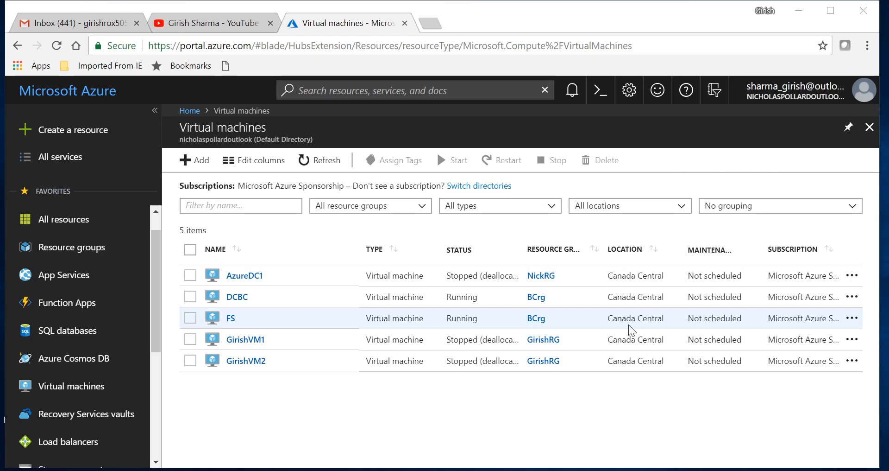
{"action": "mouse_move", "coordinate": [495, 415]}
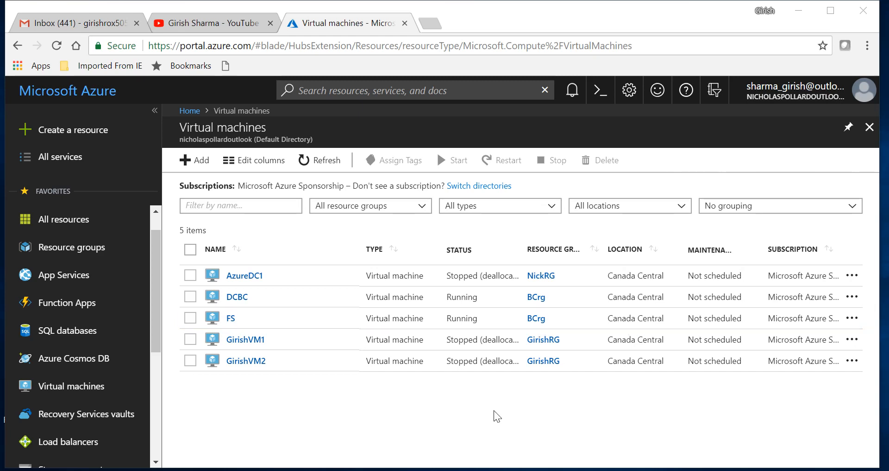
{"action": "mouse_move", "coordinate": [304, 427]}
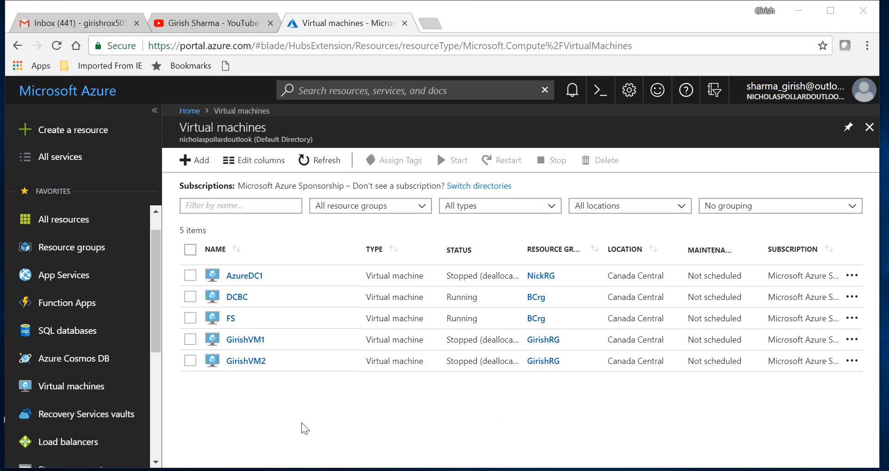
{"action": "mouse_move", "coordinate": [85, 413]}
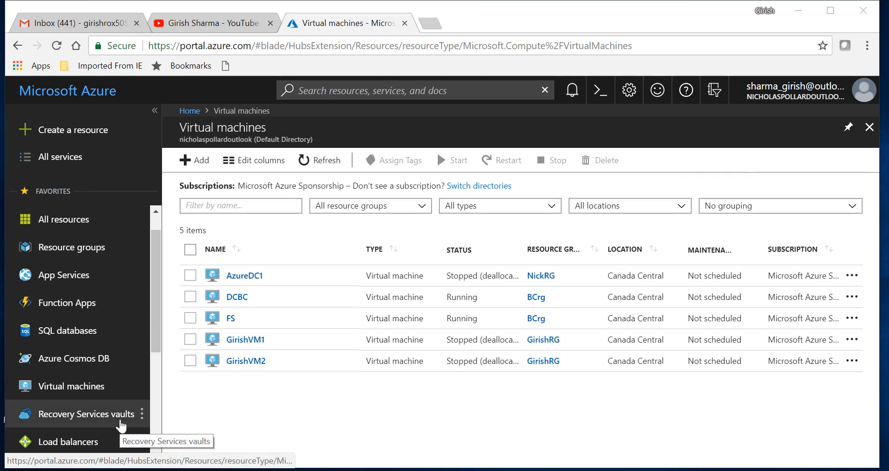
- List the Recovery Services vaults (only GirishRSV) and start adding a new vault
{"action": "left_click", "coordinate": [86, 413]}
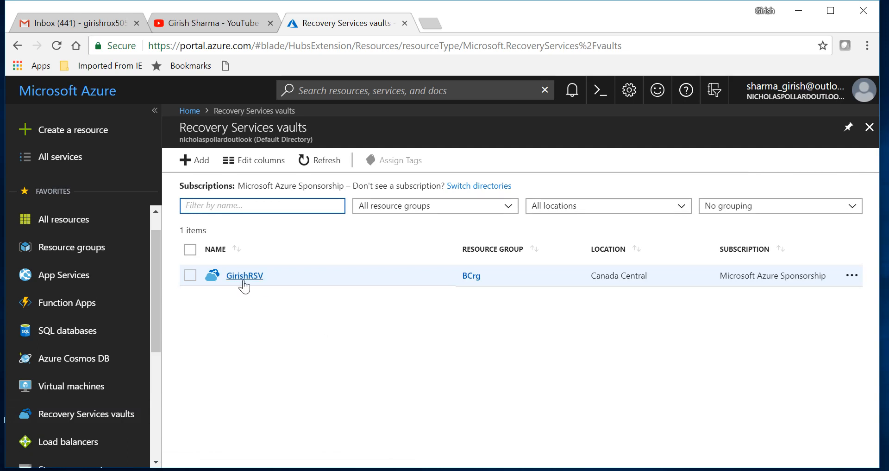
{"action": "mouse_move", "coordinate": [265, 323]}
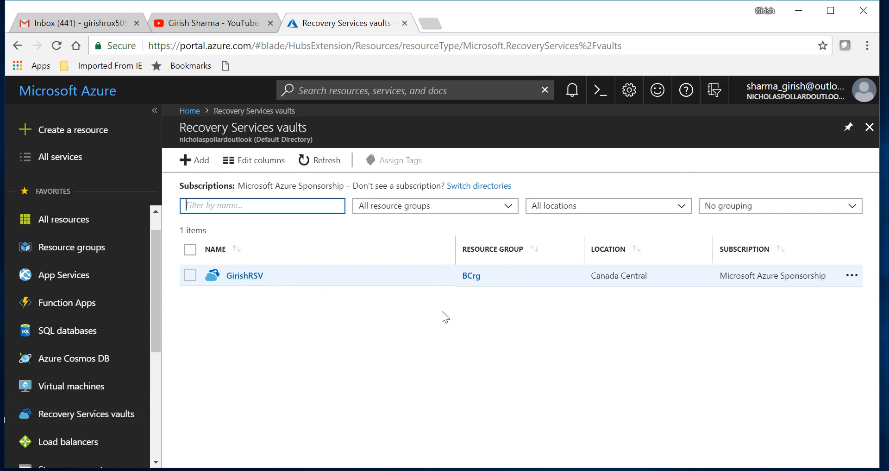
{"action": "mouse_move", "coordinate": [570, 290]}
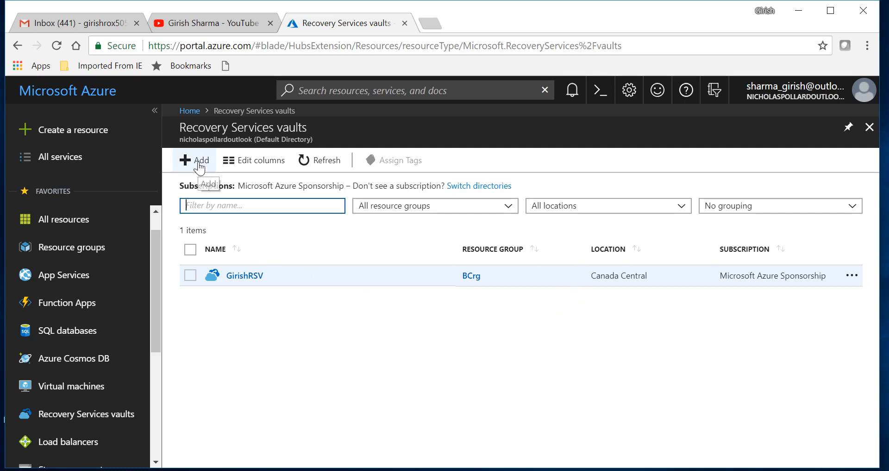
{"action": "left_click", "coordinate": [193, 159]}
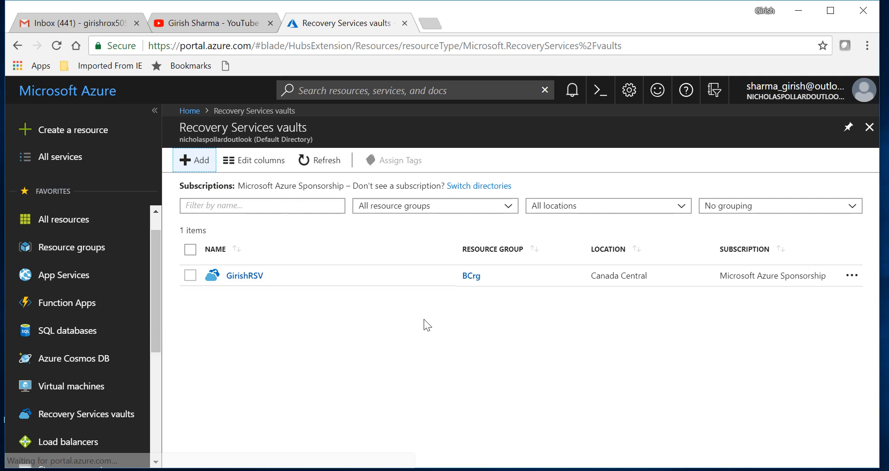
{"action": "left_click", "coordinate": [195, 160]}
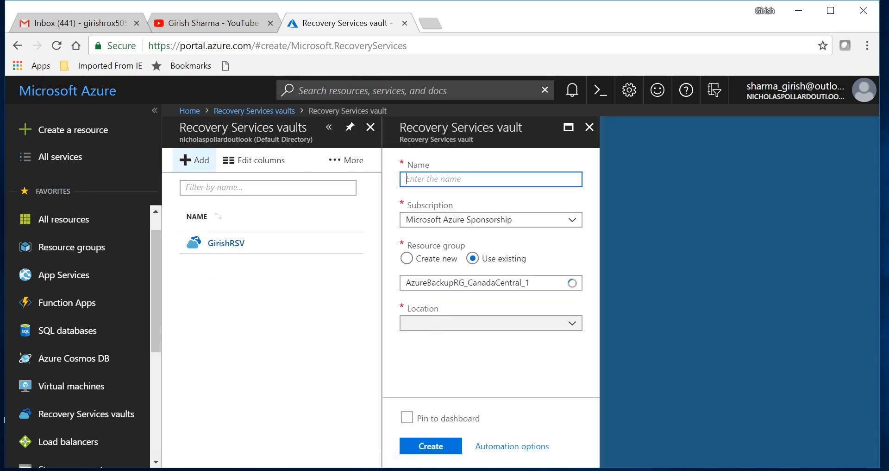
{"action": "left_click", "coordinate": [490, 322]}
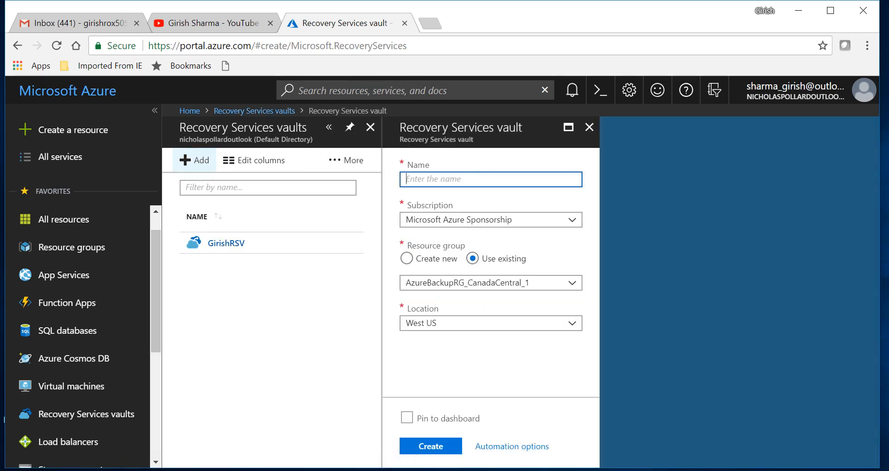
{"action": "type", "text": "girishr"}
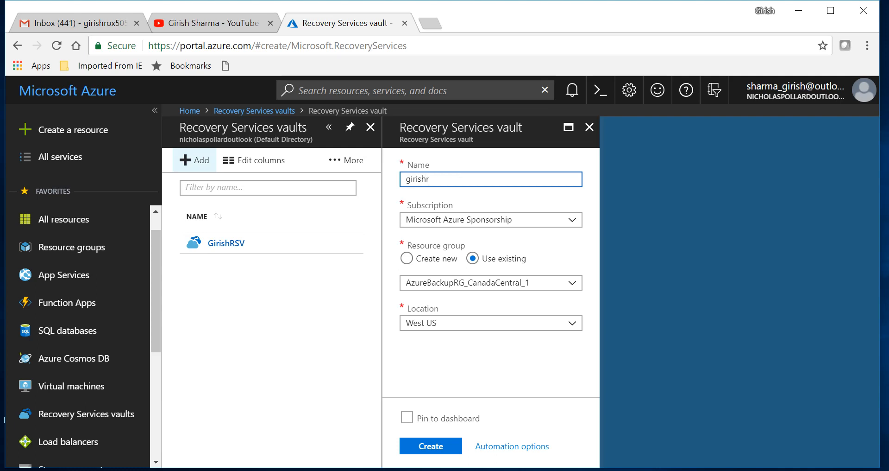
{"action": "type", "text": "sv10"}
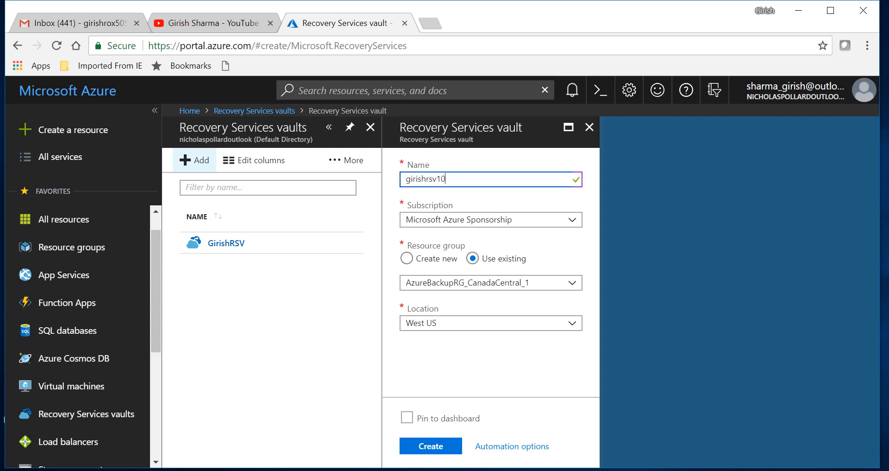
{"action": "type", "text": "1"}
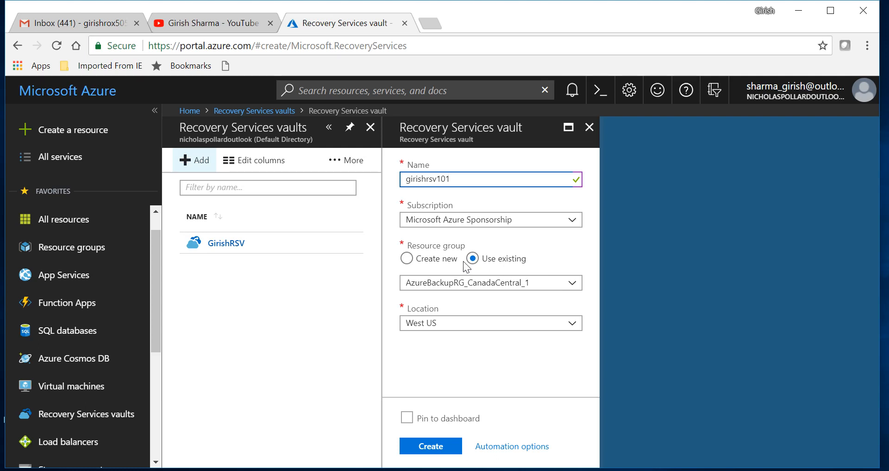
{"action": "mouse_move", "coordinate": [483, 267]}
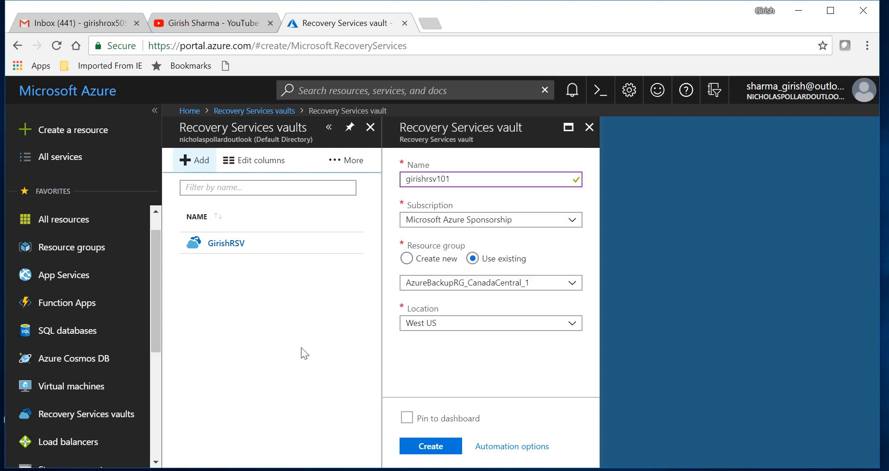
{"action": "mouse_move", "coordinate": [596, 148]}
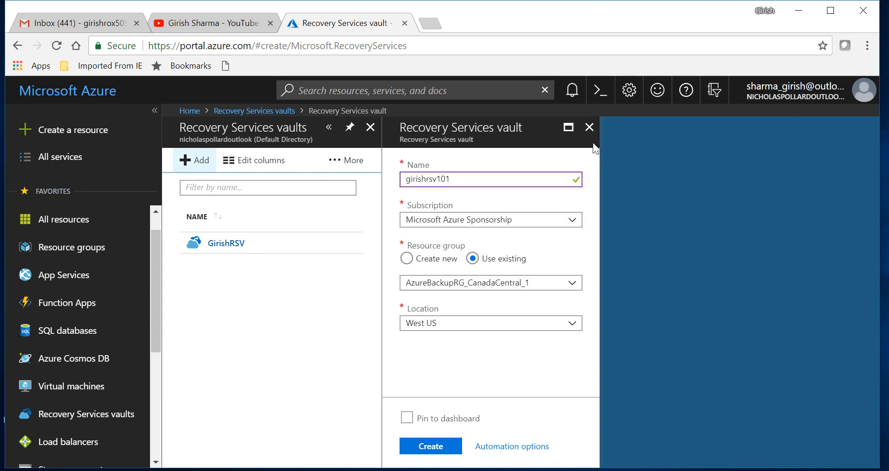
{"action": "left_click", "coordinate": [589, 127]}
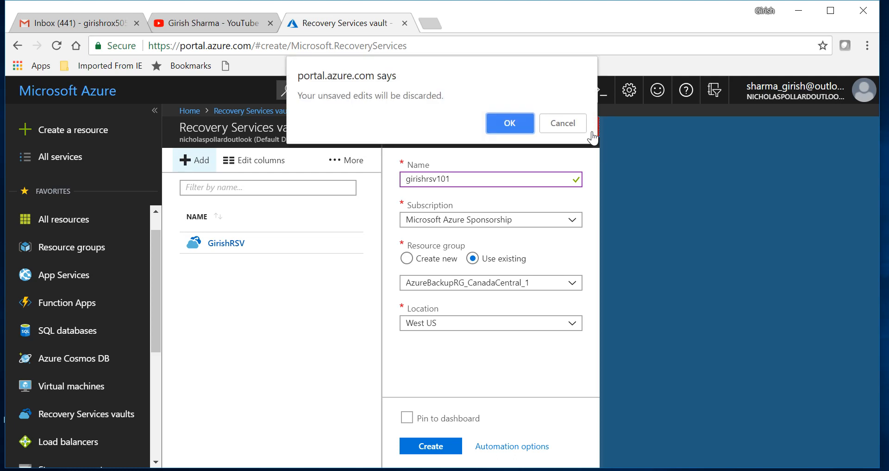
{"action": "left_click", "coordinate": [509, 123]}
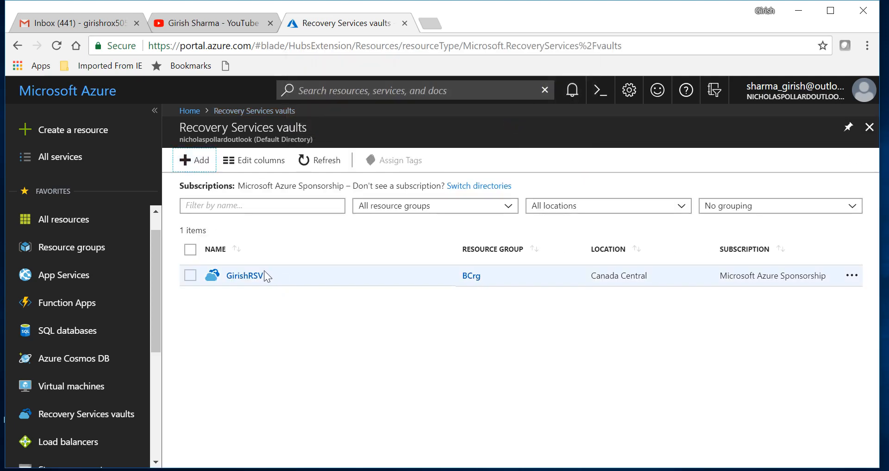
- Open the GirishRSV vault overview and scroll to its Usage section showing one backup item
{"action": "left_click", "coordinate": [245, 275]}
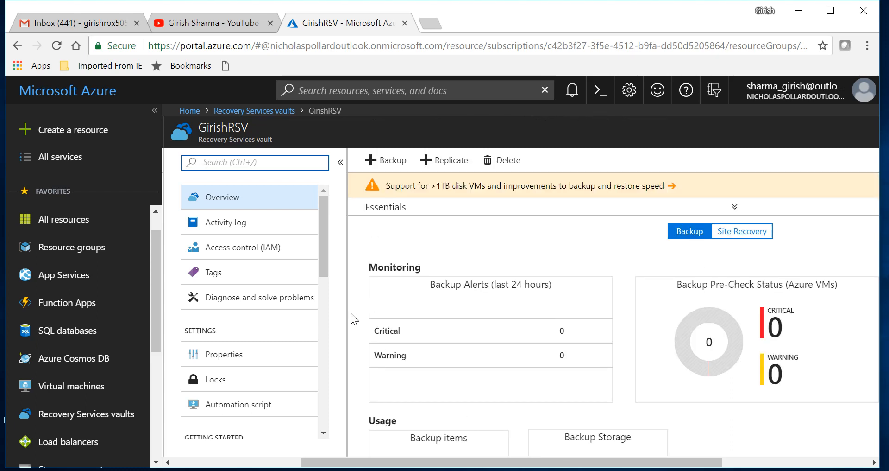
{"action": "scroll", "scroll_direction": "down", "scroll_amount": 3}
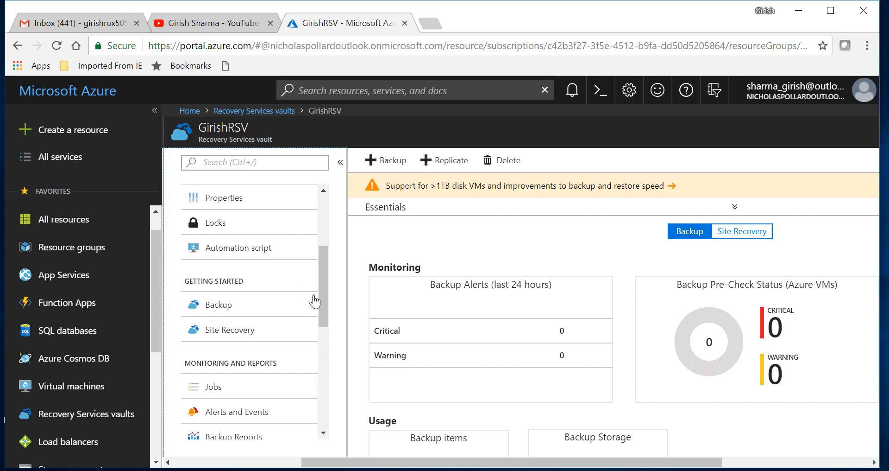
{"action": "scroll", "scroll_direction": "up", "scroll_amount": 3}
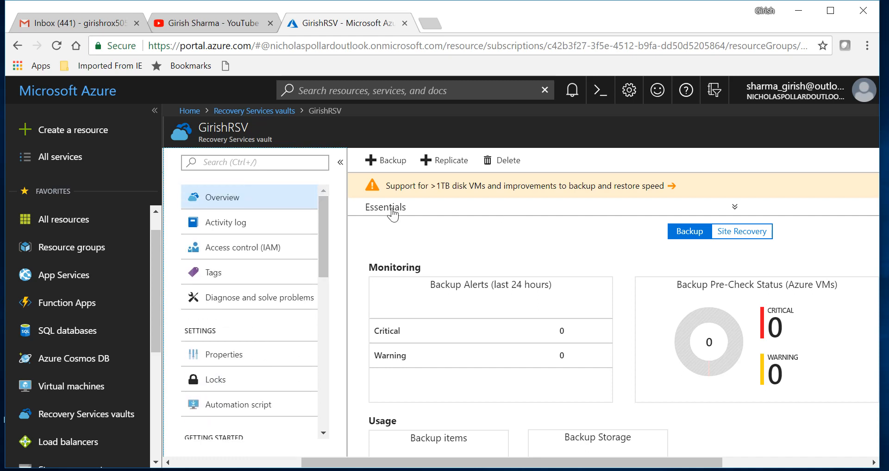
{"action": "mouse_move", "coordinate": [590, 271]}
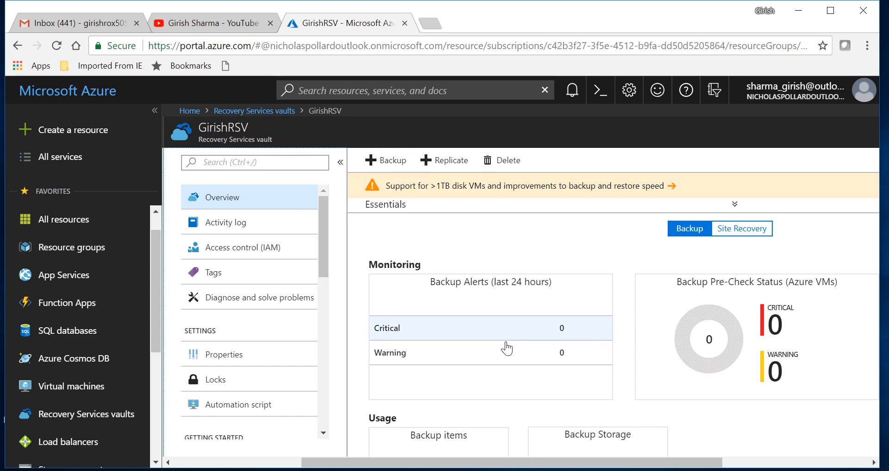
{"action": "scroll", "scroll_direction": "down", "scroll_amount": 3}
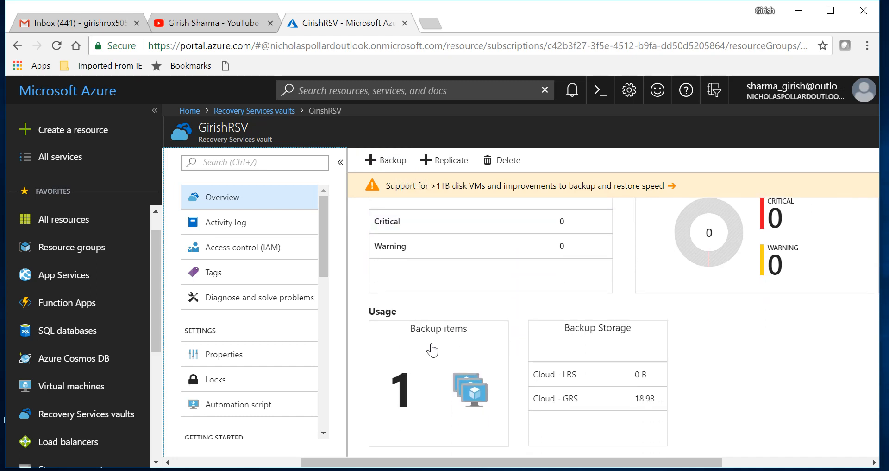
{"action": "mouse_move", "coordinate": [432, 369]}
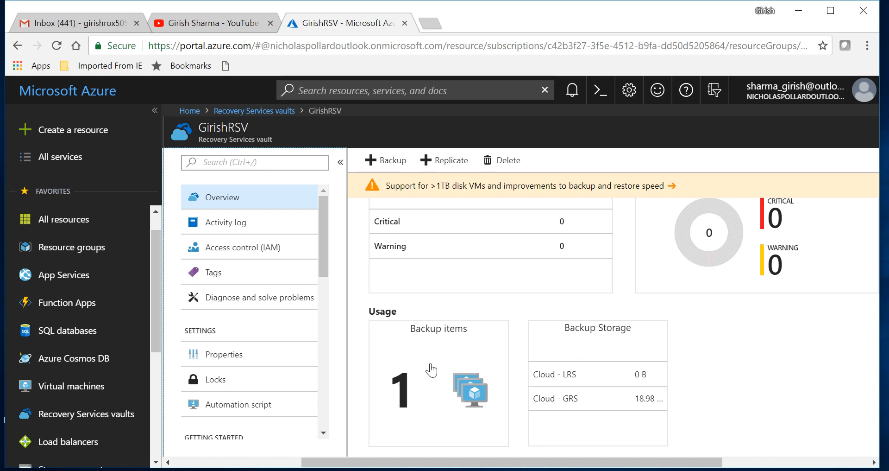
- List GirishRSV's Azure Virtual Machine backup items, showing the protected VM DCBC
{"action": "left_click", "coordinate": [438, 383]}
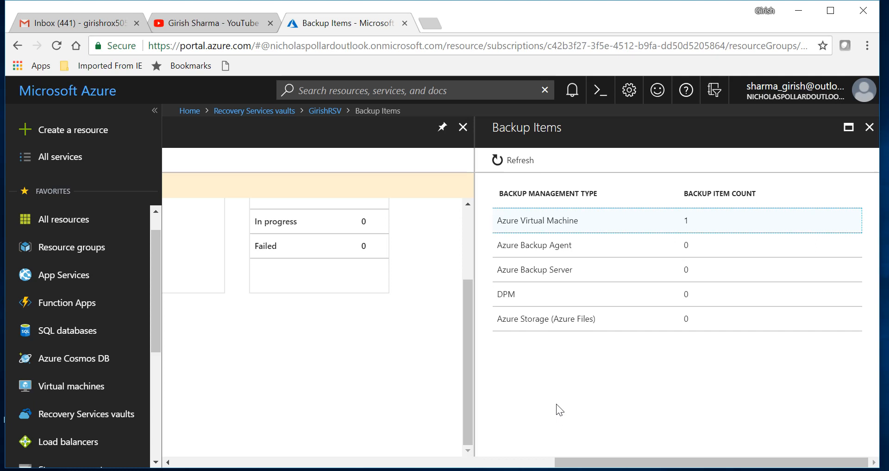
{"action": "mouse_move", "coordinate": [544, 163]}
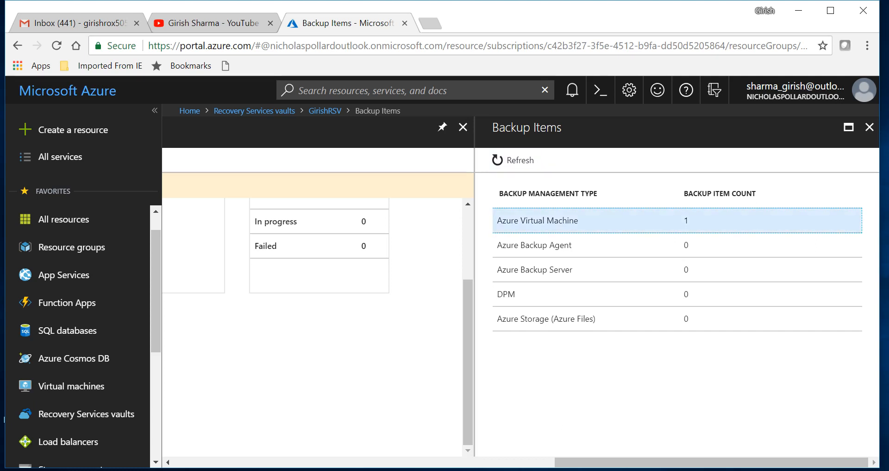
{"action": "left_click", "coordinate": [537, 220]}
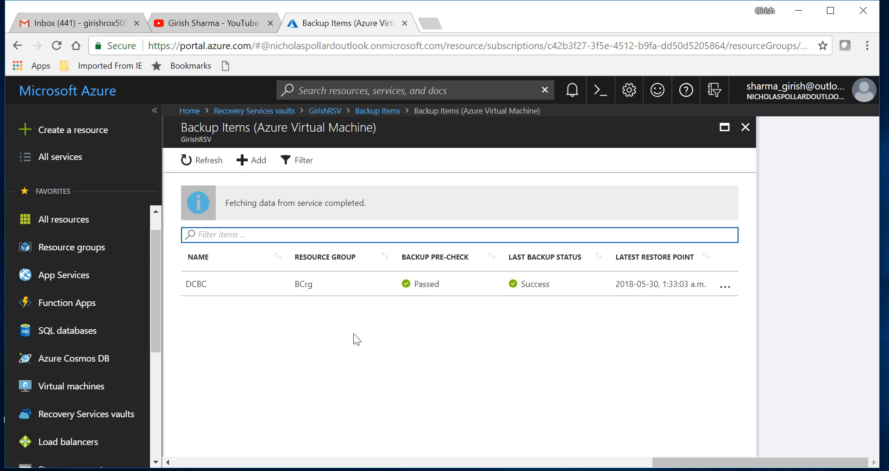
{"action": "mouse_move", "coordinate": [257, 160]}
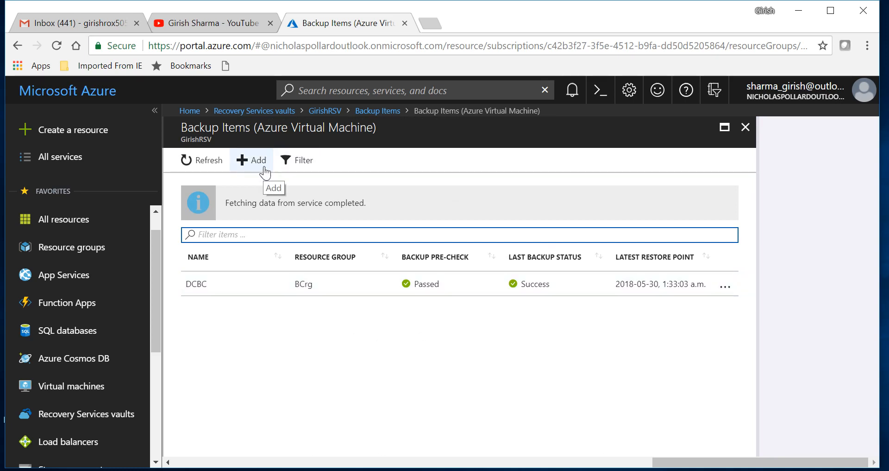
- Begin a new Azure Virtual Machine backup and reach the policy choice showing DefaultPolicy
{"action": "left_click", "coordinate": [251, 161]}
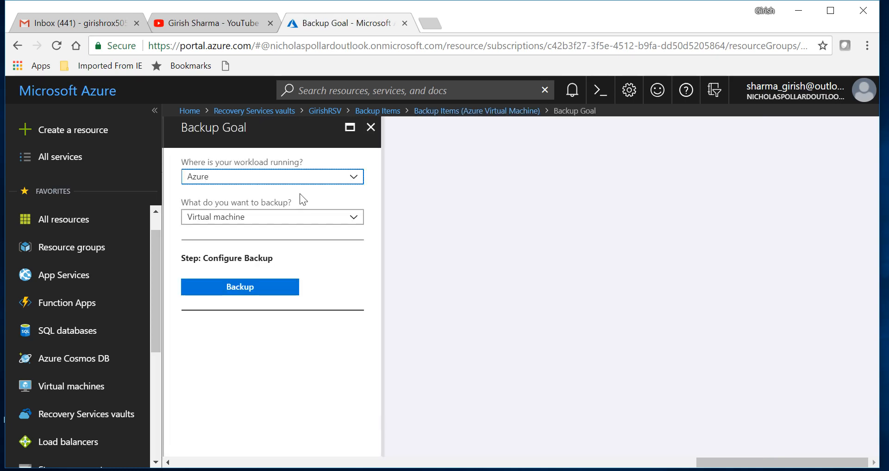
{"action": "mouse_move", "coordinate": [340, 187]}
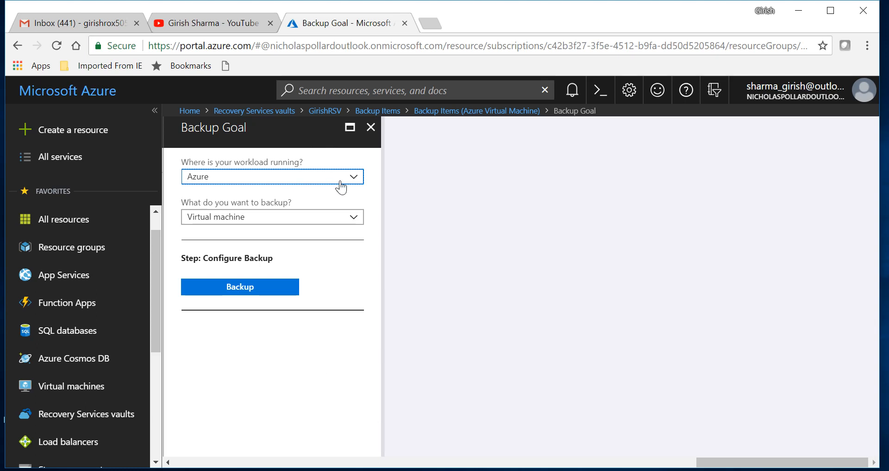
{"action": "mouse_move", "coordinate": [257, 216]}
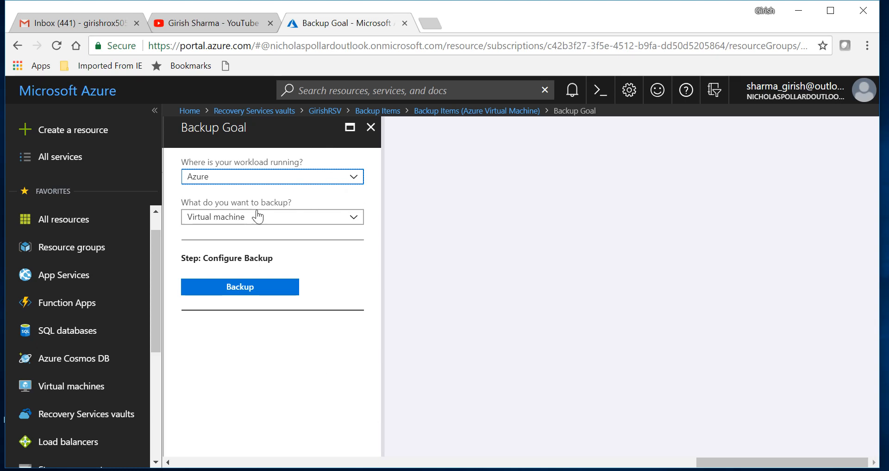
{"action": "mouse_move", "coordinate": [278, 289]}
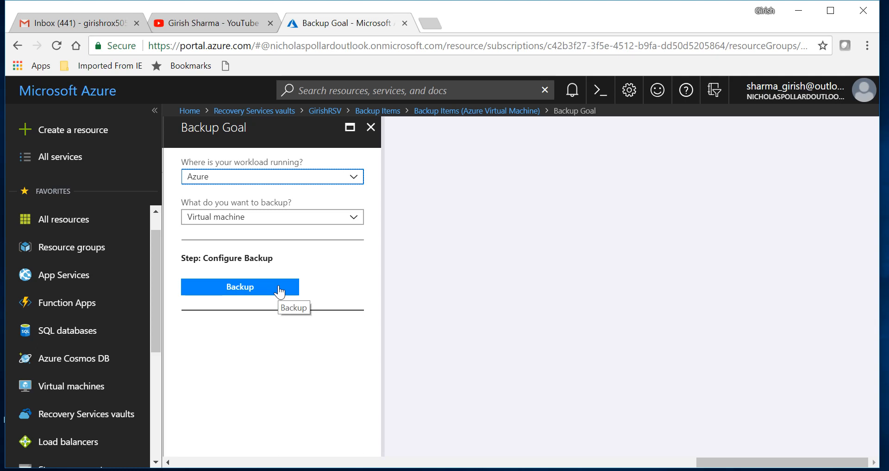
{"action": "left_click", "coordinate": [239, 286]}
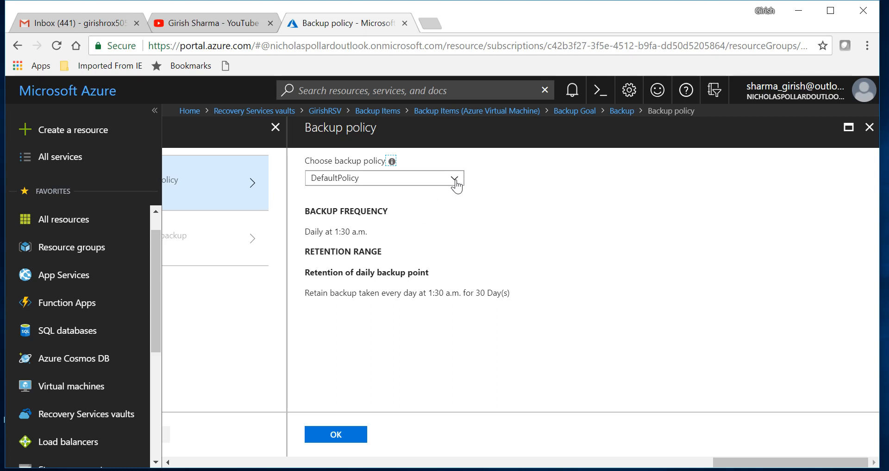
- Switch the policy to Create New and review its name and backup frequency options
{"action": "left_click", "coordinate": [456, 178]}
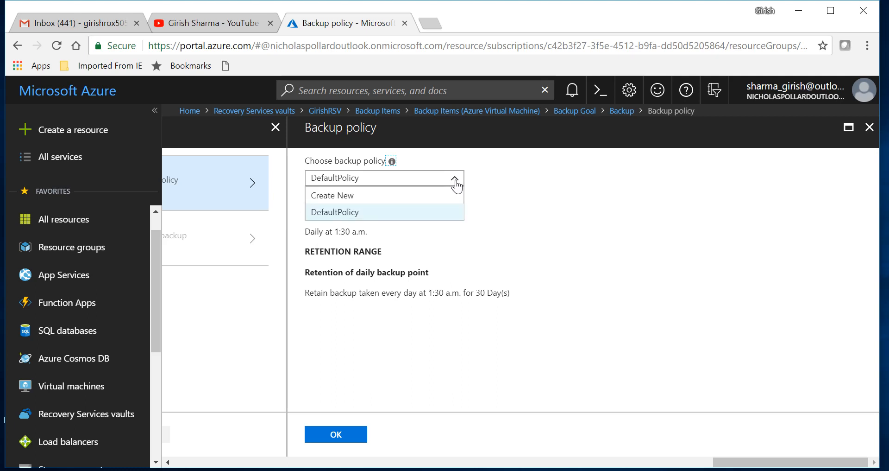
{"action": "left_click", "coordinate": [333, 195]}
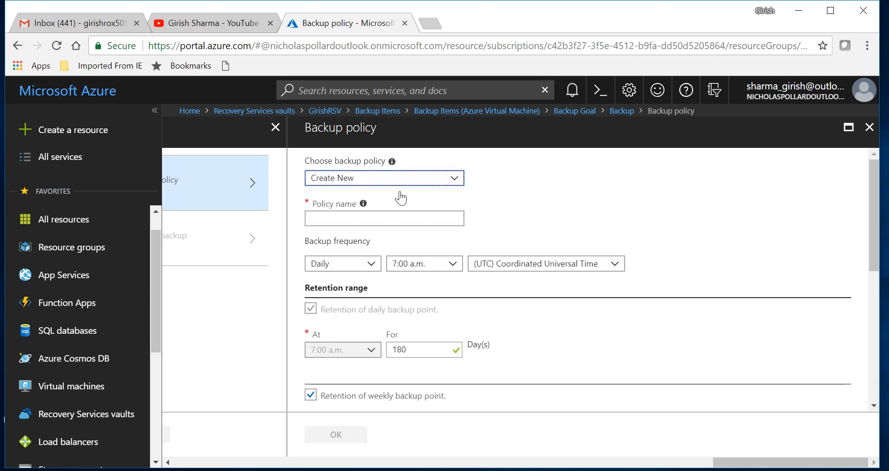
{"action": "left_click", "coordinate": [383, 217]}
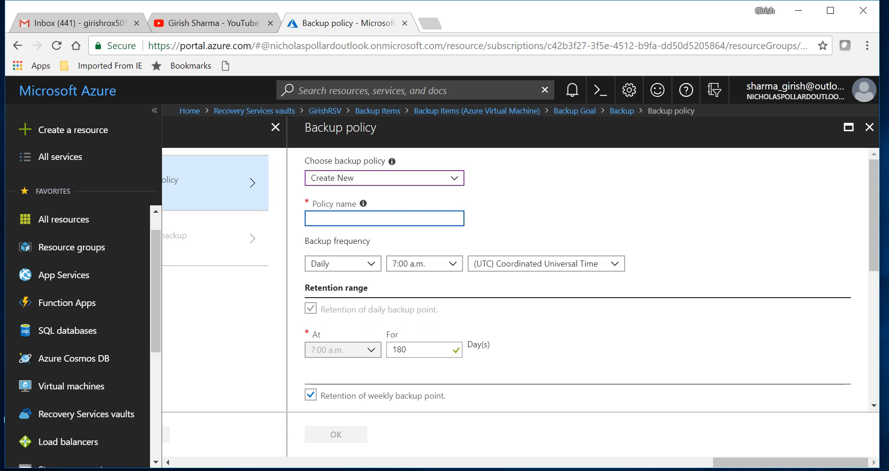
{"action": "mouse_move", "coordinate": [377, 275]}
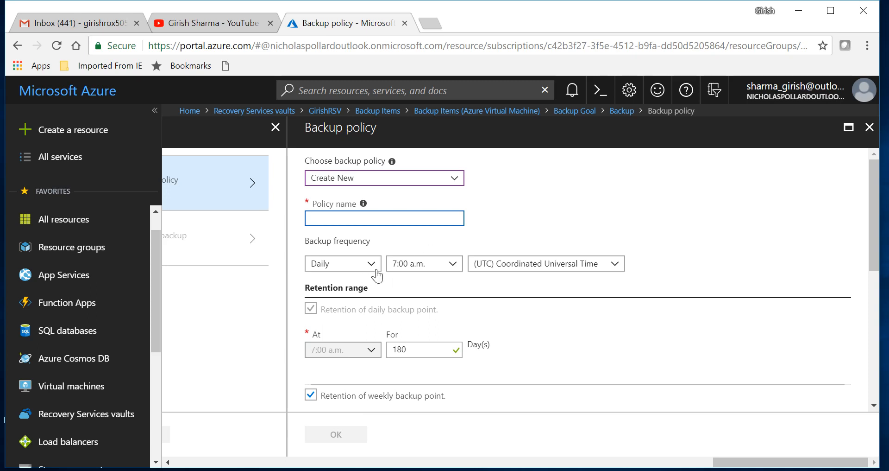
{"action": "left_click", "coordinate": [342, 263]}
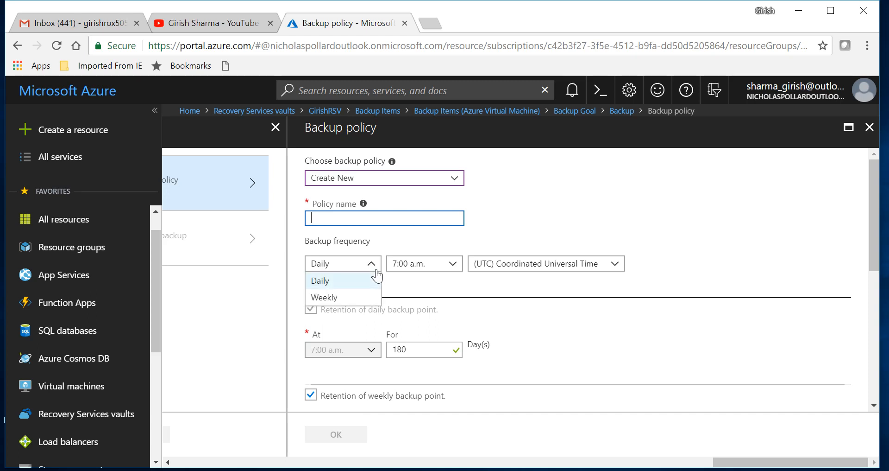
{"action": "mouse_move", "coordinate": [457, 271]}
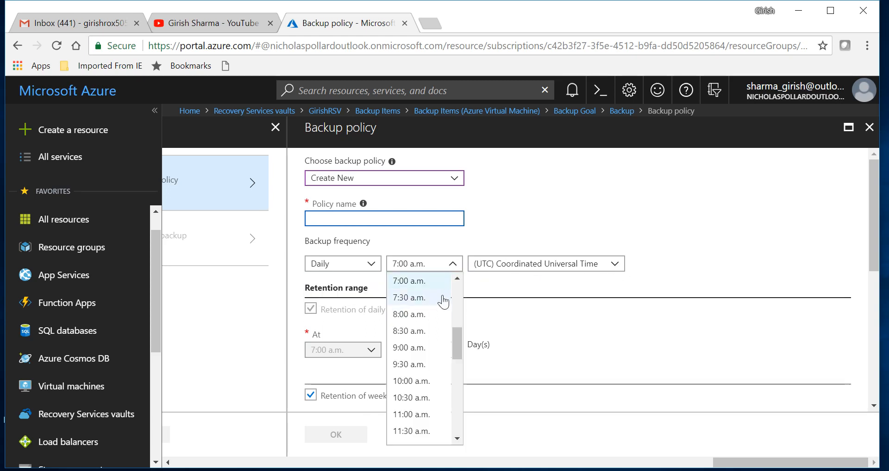
- Browse the new policy's daily to 10-year retention settings, then close it unsaved
{"action": "scroll", "scroll_direction": "up", "scroll_amount": 3}
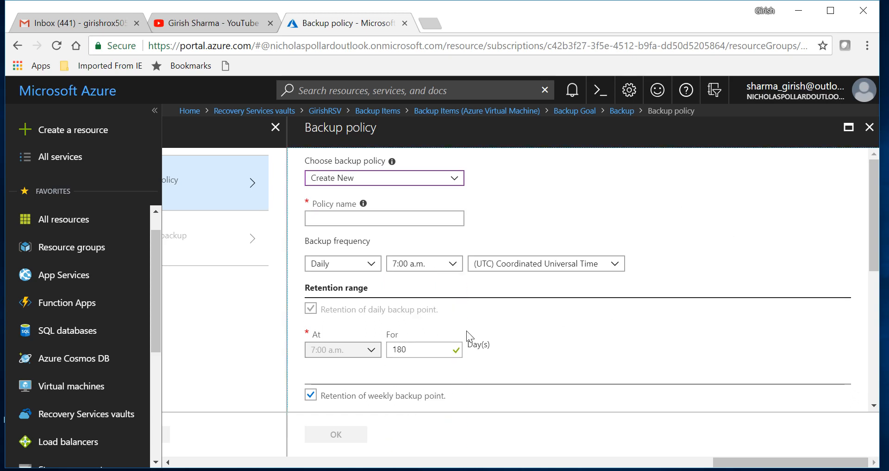
{"action": "scroll", "scroll_direction": "down", "scroll_amount": 3}
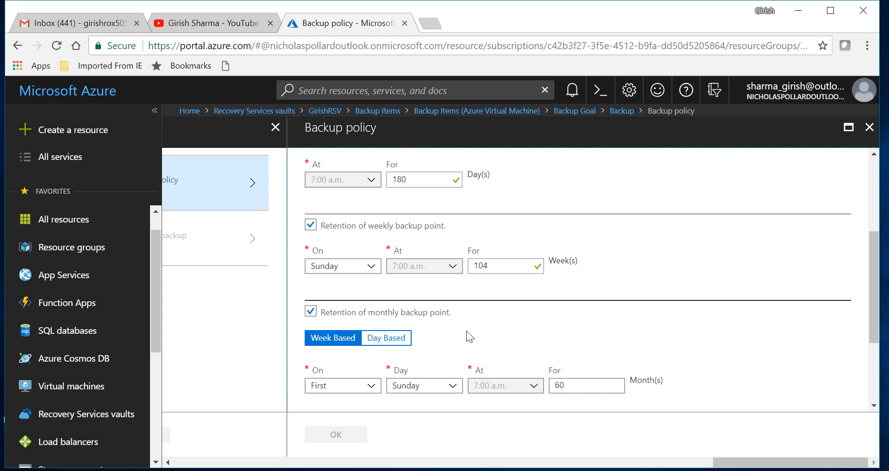
{"action": "scroll", "scroll_direction": "down", "scroll_amount": 3}
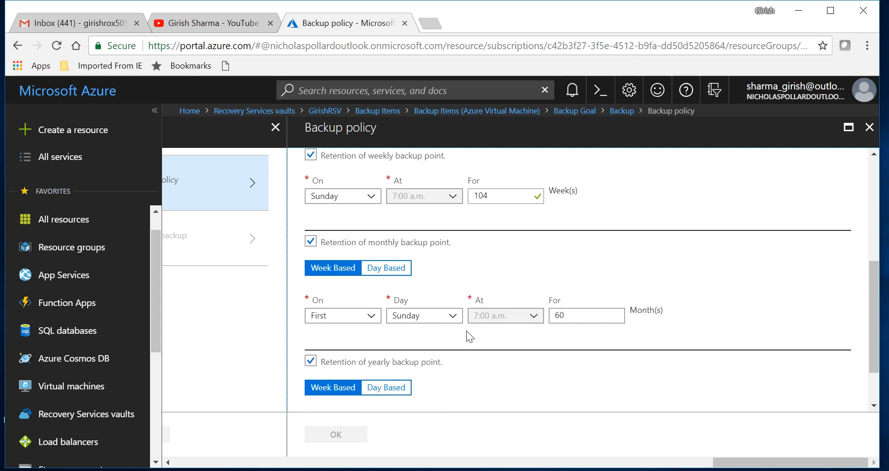
{"action": "mouse_move", "coordinate": [502, 278]}
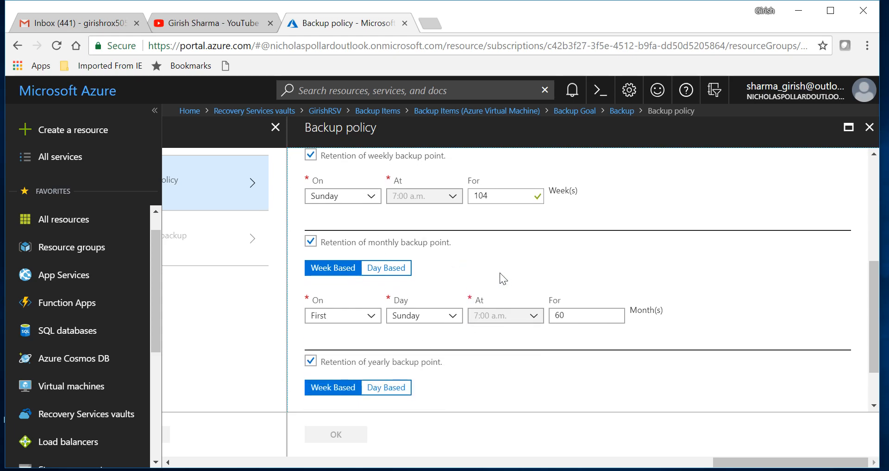
{"action": "scroll", "scroll_direction": "down", "scroll_amount": 3}
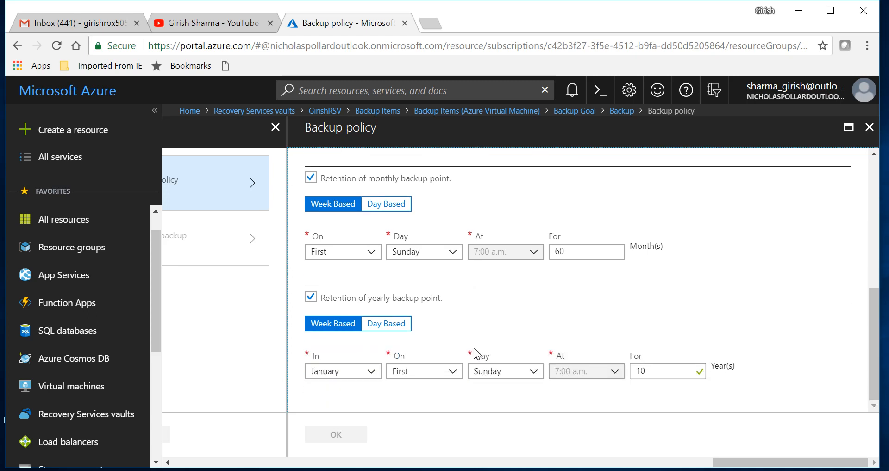
{"action": "mouse_move", "coordinate": [607, 385]}
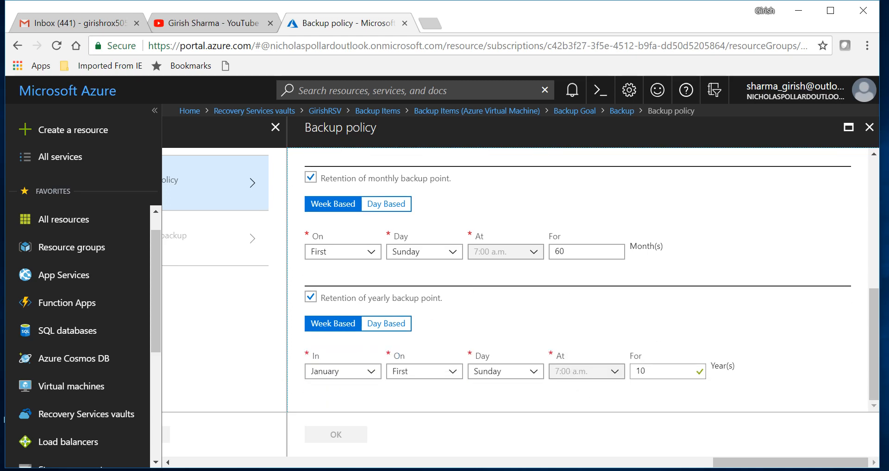
{"action": "mouse_move", "coordinate": [759, 275]}
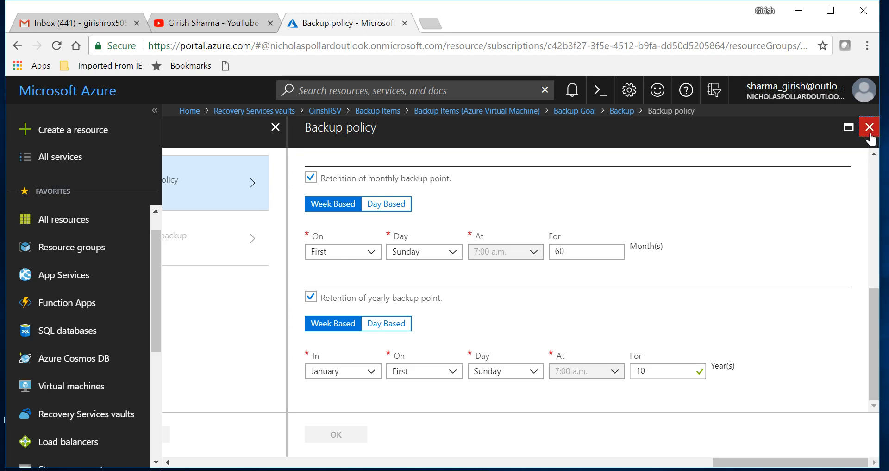
{"action": "left_click", "coordinate": [869, 126]}
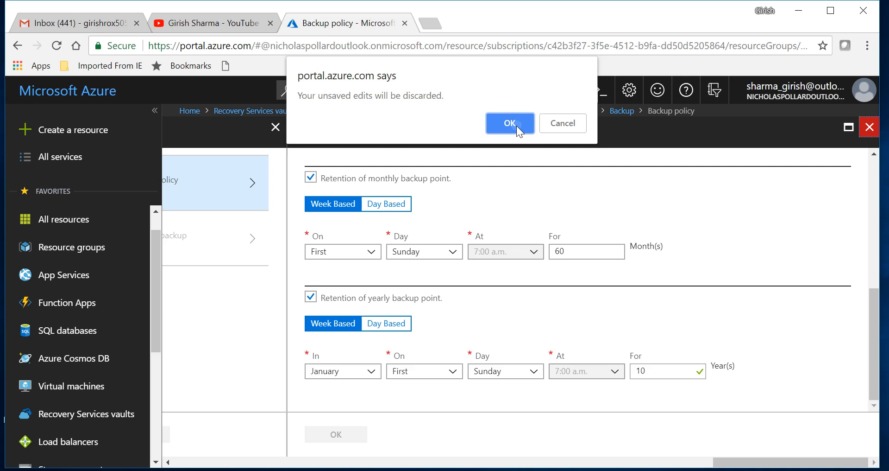
- Discard the unsaved policy and apply DefaultPolicy as the backup policy
{"action": "left_click", "coordinate": [509, 123]}
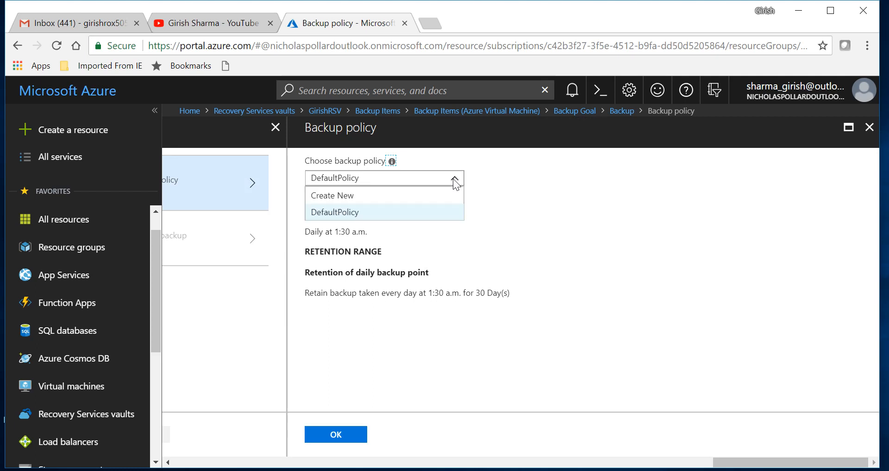
{"action": "left_click", "coordinate": [334, 211]}
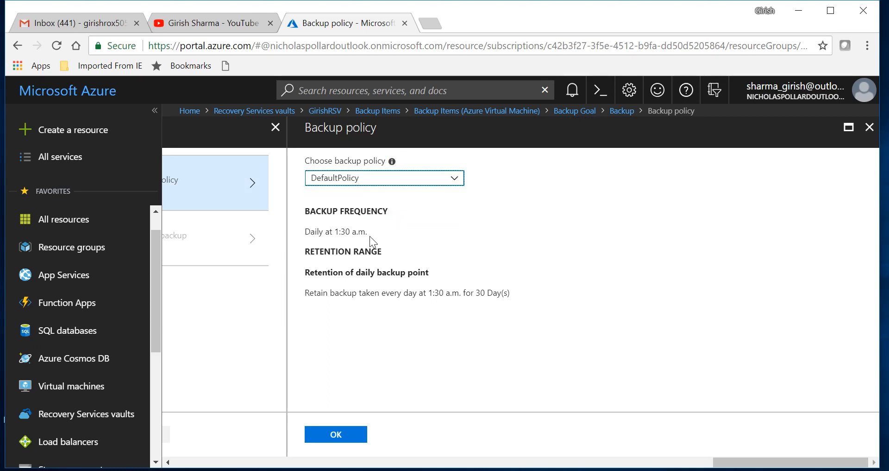
{"action": "mouse_move", "coordinate": [391, 306]}
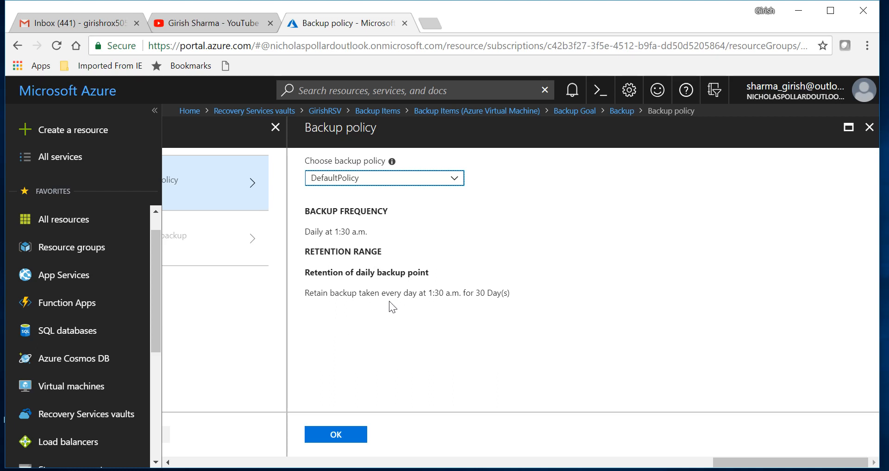
{"action": "mouse_move", "coordinate": [335, 433]}
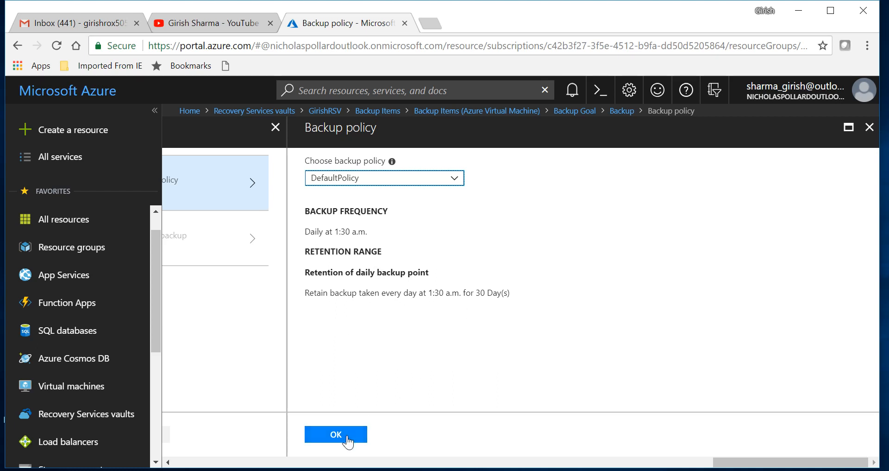
{"action": "left_click", "coordinate": [336, 433]}
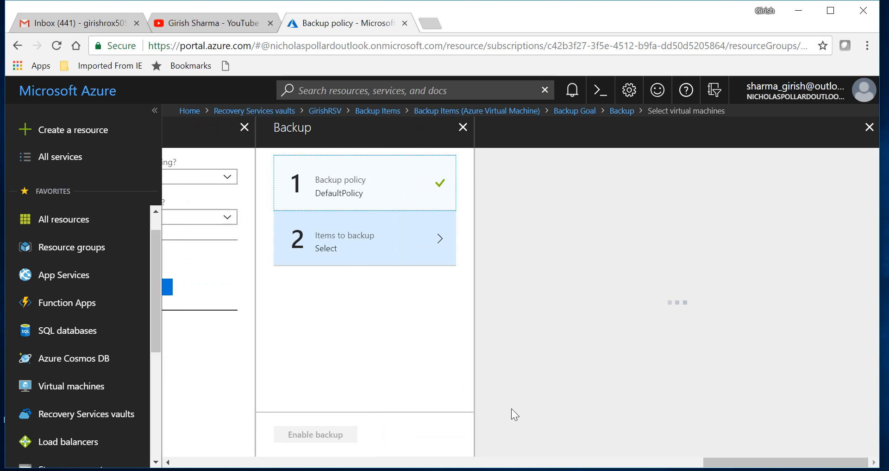
- Select the FS virtual machine as the item to back up
{"action": "left_click", "coordinate": [365, 238]}
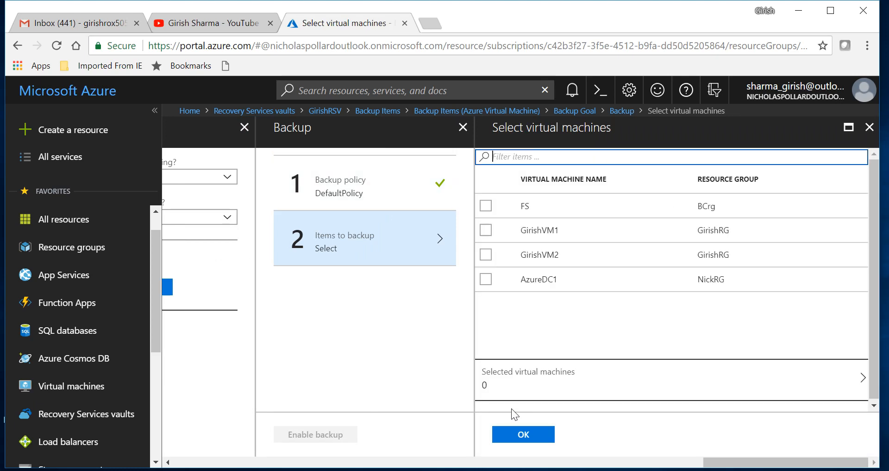
{"action": "left_click", "coordinate": [485, 206]}
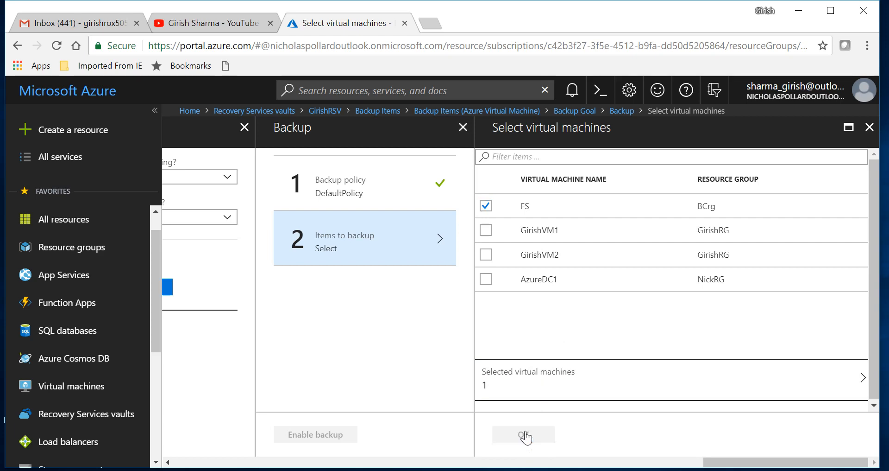
{"action": "left_click", "coordinate": [526, 434]}
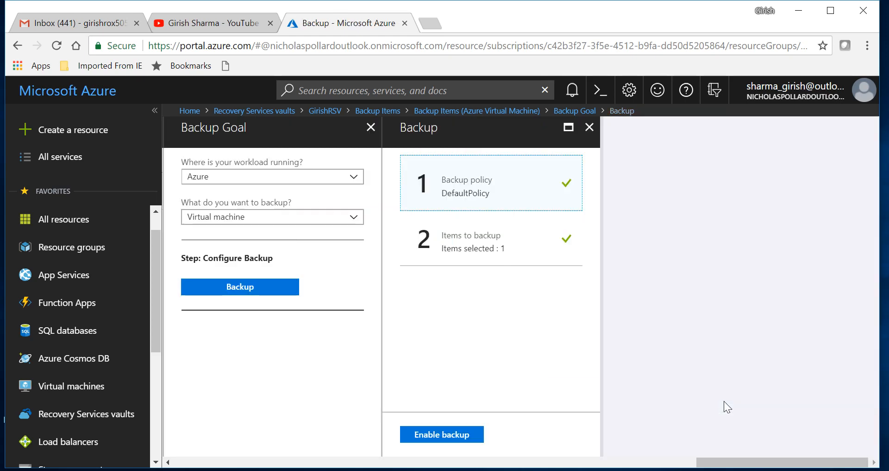
{"action": "mouse_move", "coordinate": [532, 349]}
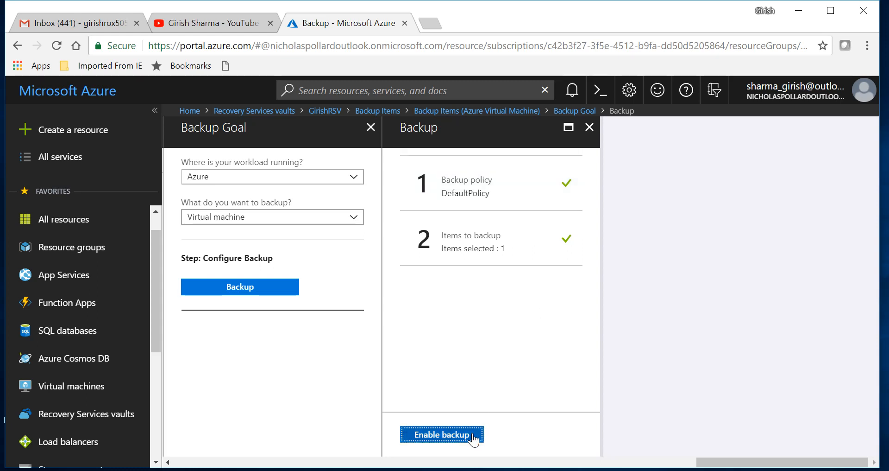
- Enable backup for FS and watch the deployment to resource group BCrg in Notifications
{"action": "left_click", "coordinate": [441, 434]}
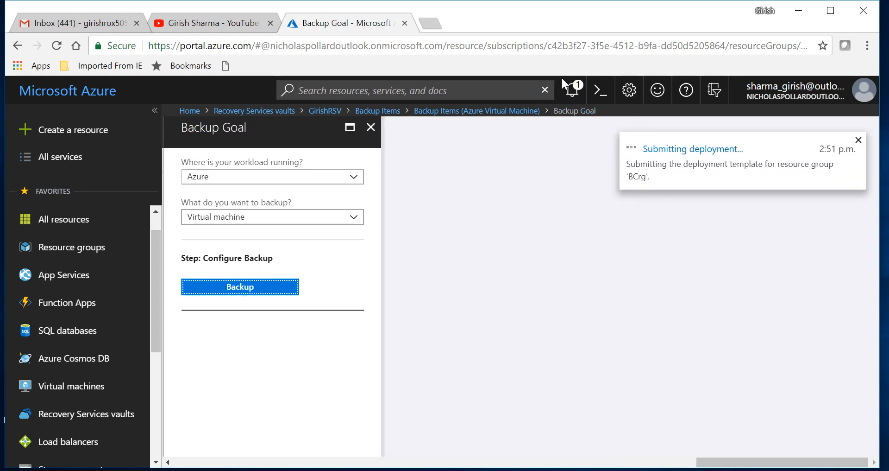
{"action": "left_click", "coordinate": [572, 90]}
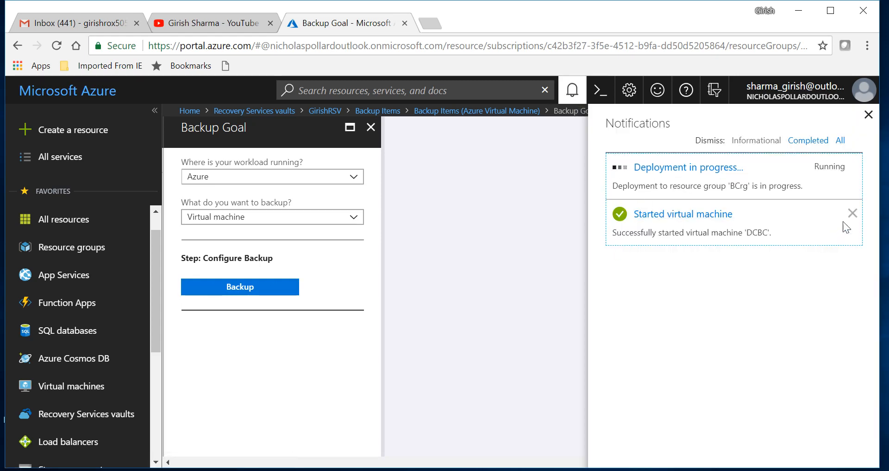
{"action": "left_click", "coordinate": [852, 213]}
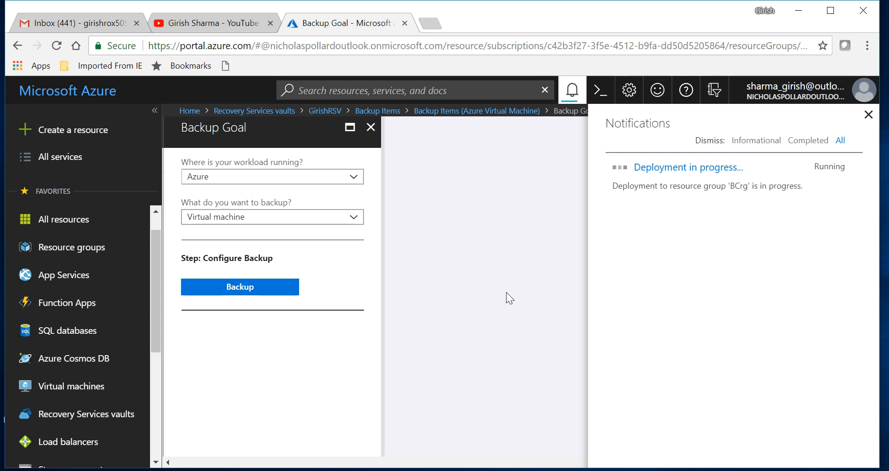
{"action": "mouse_move", "coordinate": [719, 238]}
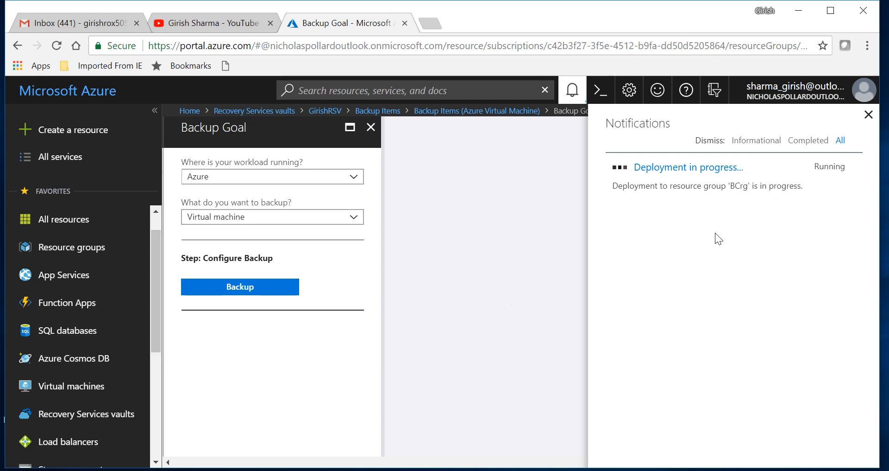
{"action": "mouse_move", "coordinate": [722, 267]}
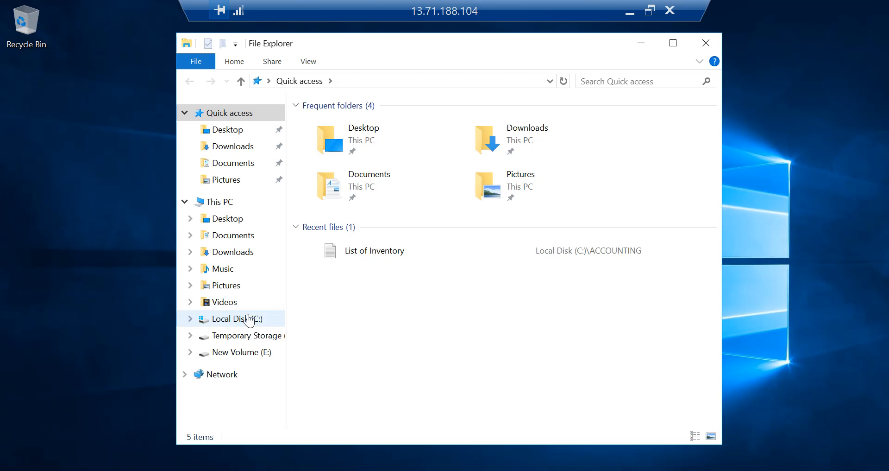
- Browse Local Disk (C:) in the file server's File Explorer, then close the window
{"action": "double_click", "coordinate": [235, 317]}
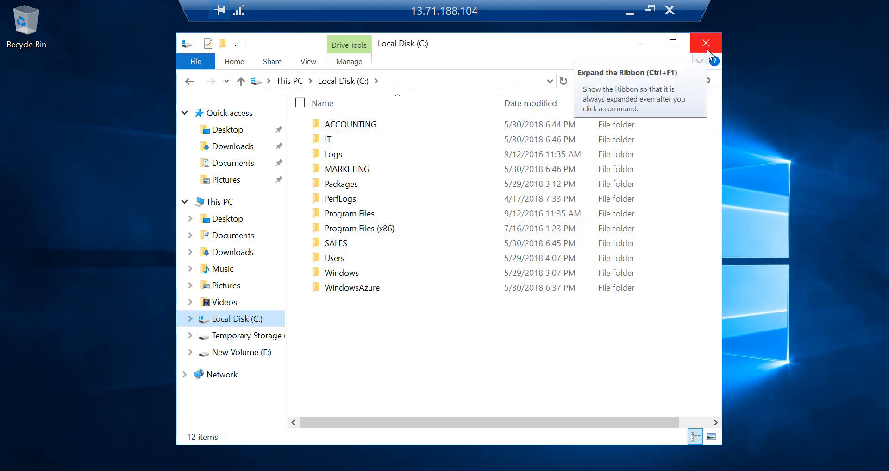
{"action": "left_click", "coordinate": [706, 43]}
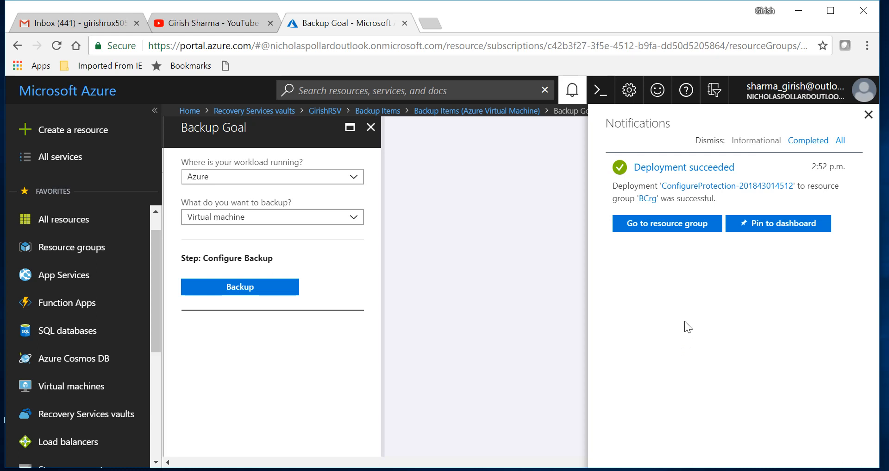
{"action": "mouse_move", "coordinate": [868, 114]}
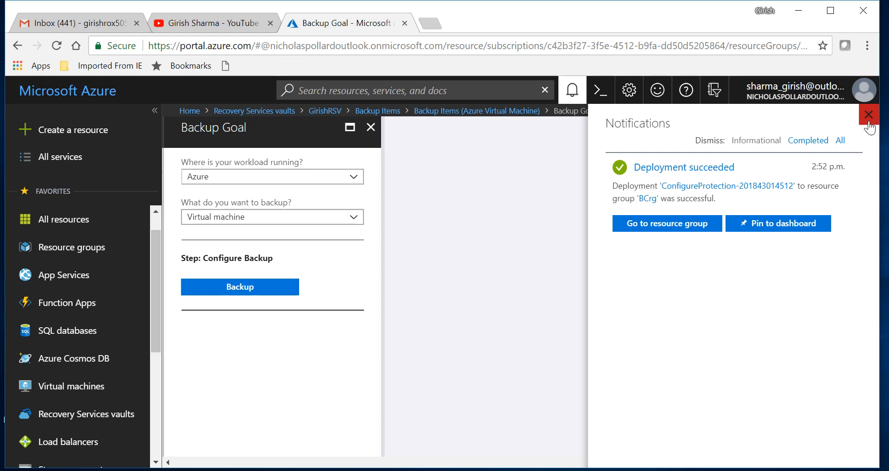
- Close Notifications and the Backup Goal blade, then refresh backup items so FS appears with DCBC
{"action": "left_click", "coordinate": [869, 114]}
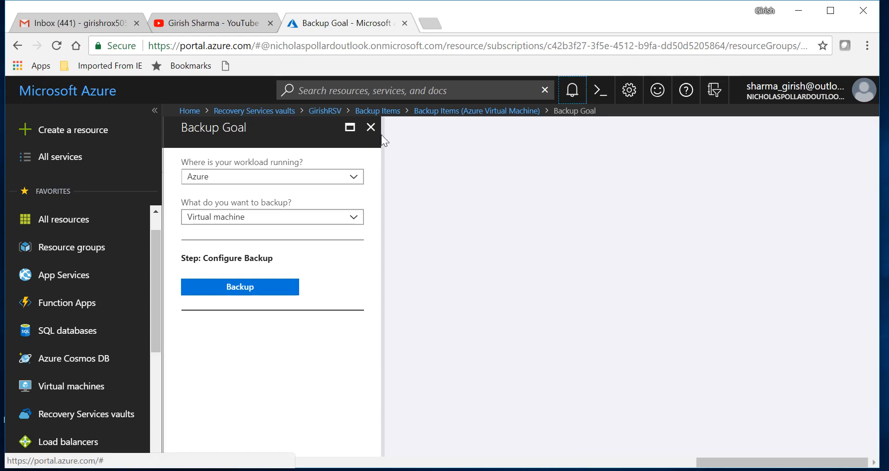
{"action": "left_click", "coordinate": [371, 127]}
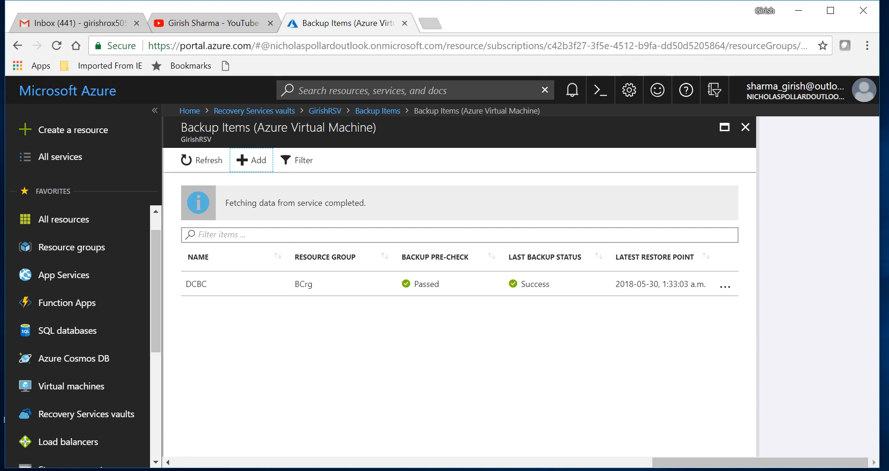
{"action": "left_click", "coordinate": [208, 160]}
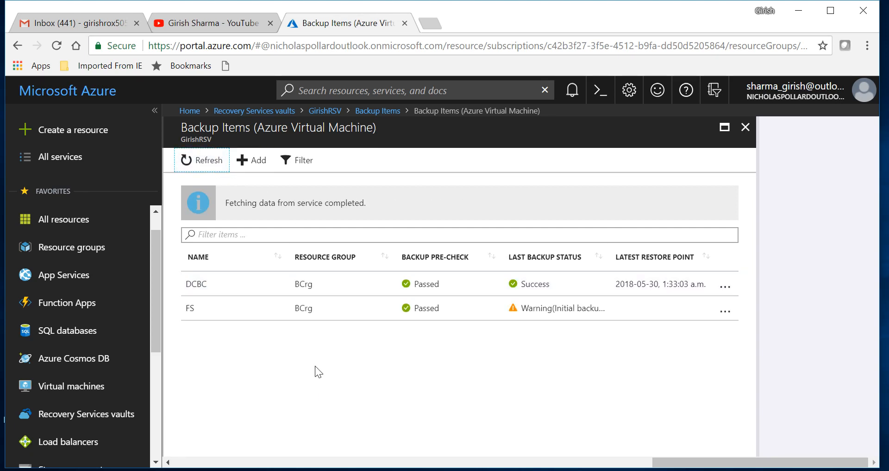
{"action": "mouse_move", "coordinate": [229, 319]}
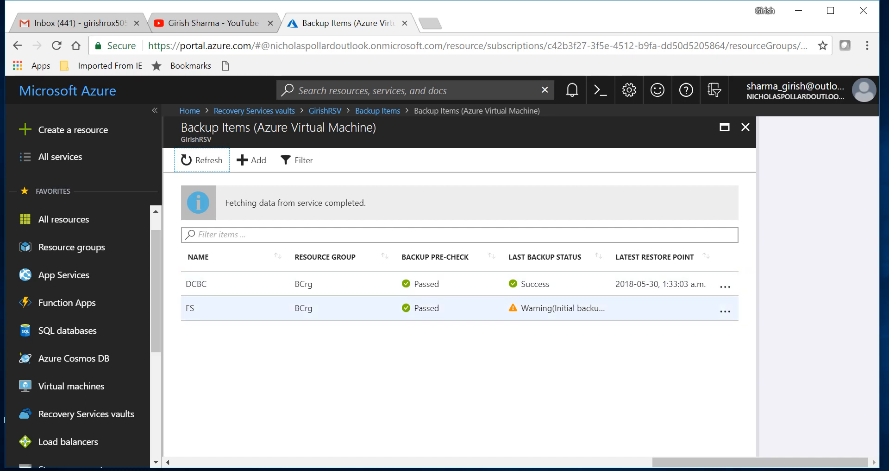
{"action": "mouse_move", "coordinate": [578, 321]}
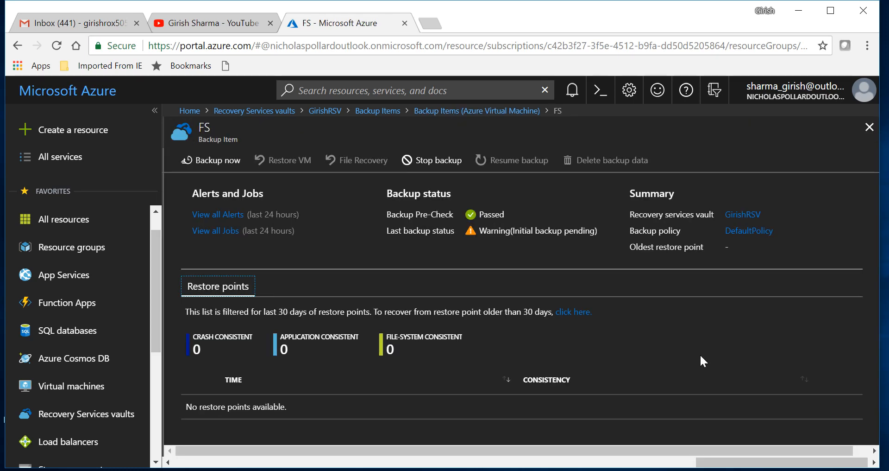
{"action": "mouse_move", "coordinate": [212, 163]}
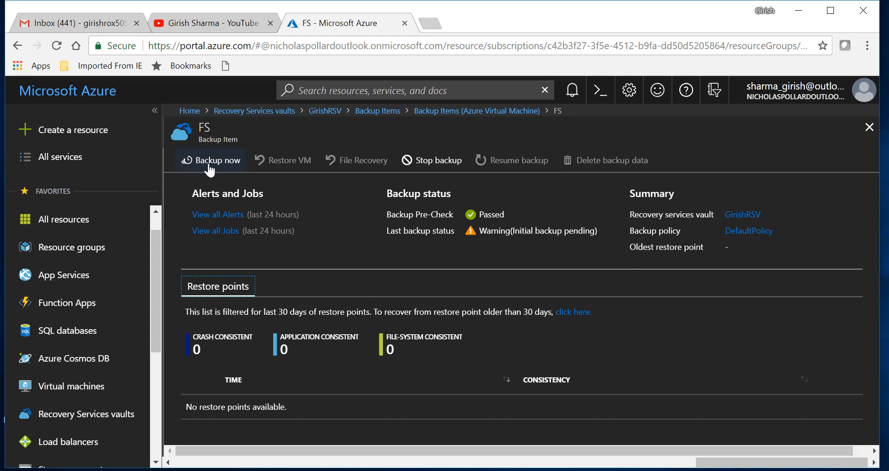
{"action": "mouse_move", "coordinate": [217, 161]}
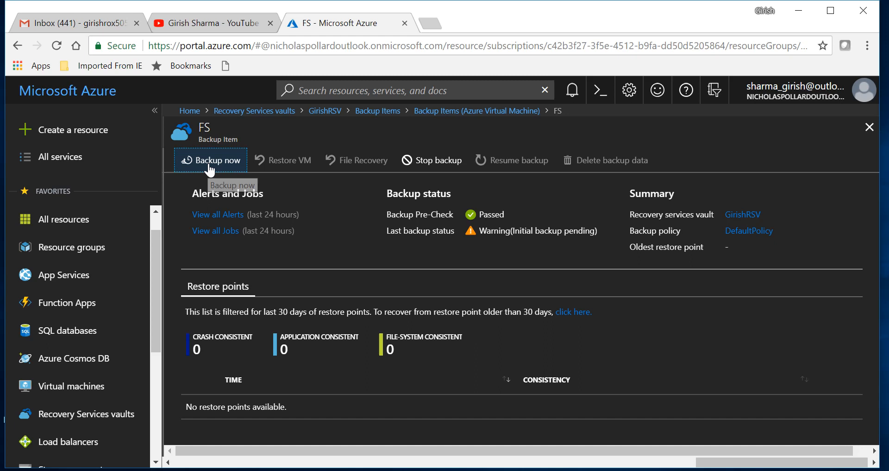
- Trigger an on-demand backup of FS retained until 2018-06-29
{"action": "left_click", "coordinate": [211, 160]}
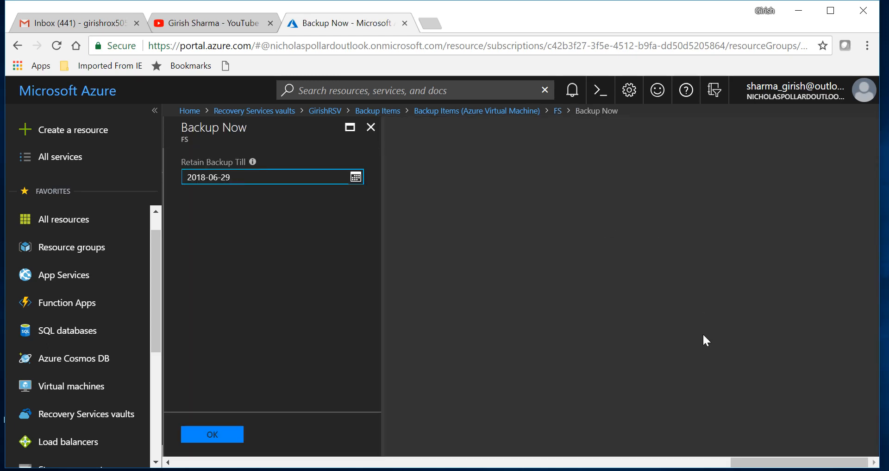
{"action": "mouse_move", "coordinate": [234, 438]}
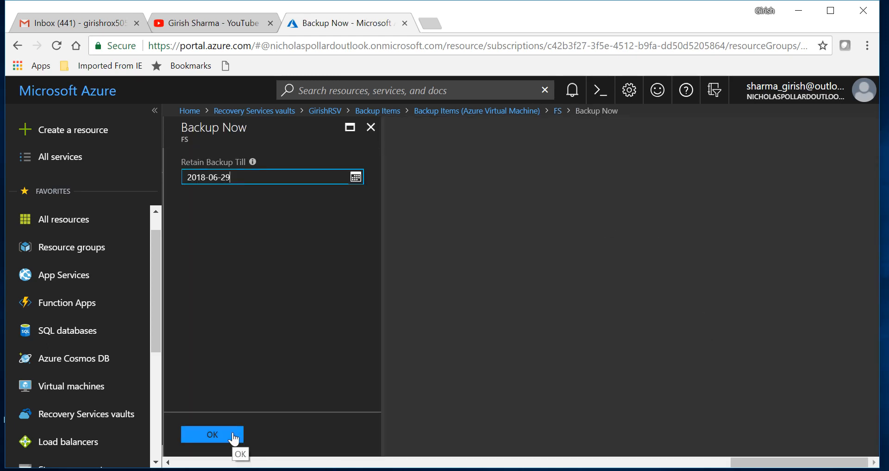
{"action": "mouse_move", "coordinate": [241, 191]}
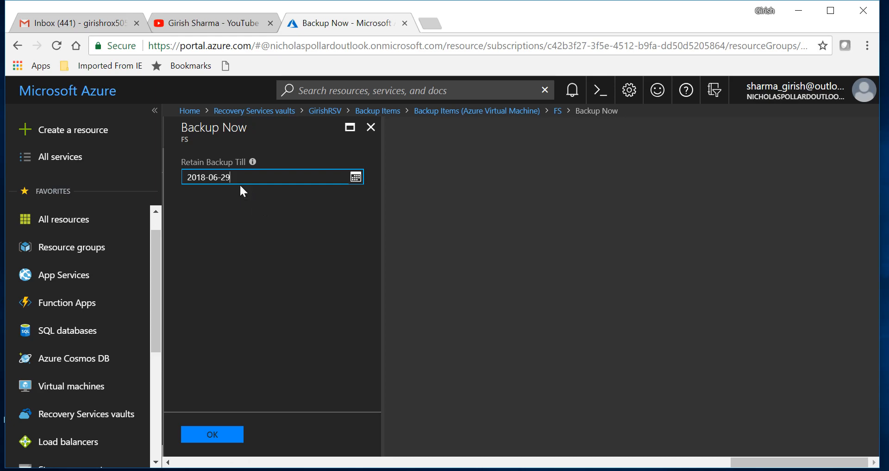
{"action": "mouse_move", "coordinate": [267, 338]}
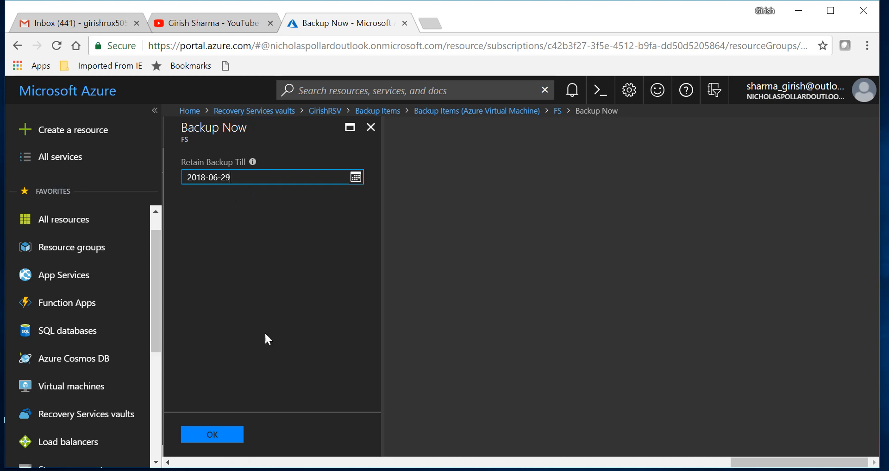
{"action": "left_click", "coordinate": [212, 433]}
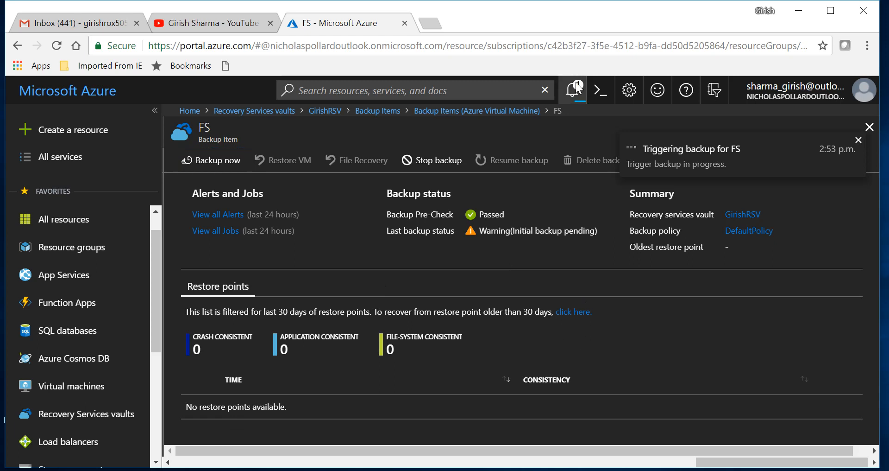
- Check Notifications for the backup trigger and close the backup item blades back to GirishRSV's overview
{"action": "left_click", "coordinate": [573, 90]}
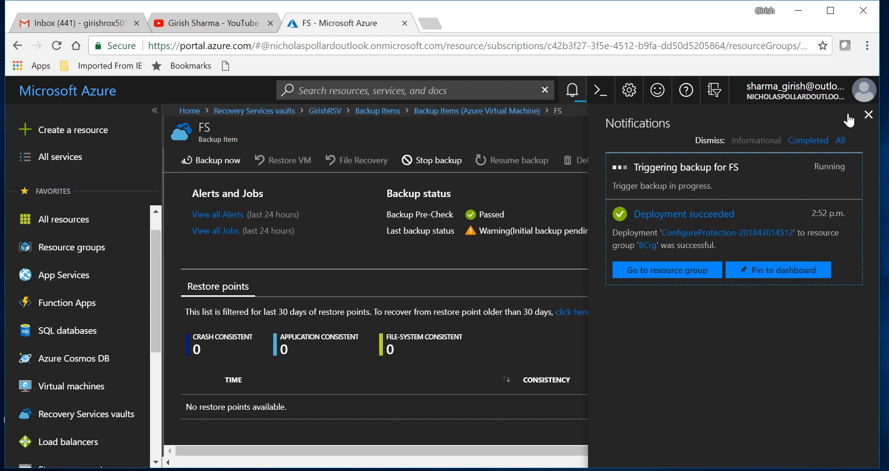
{"action": "left_click", "coordinate": [868, 114]}
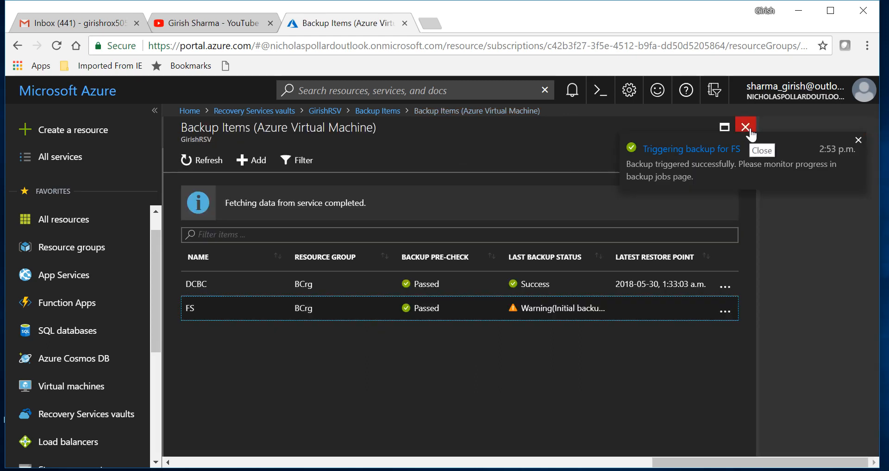
{"action": "left_click", "coordinate": [745, 126]}
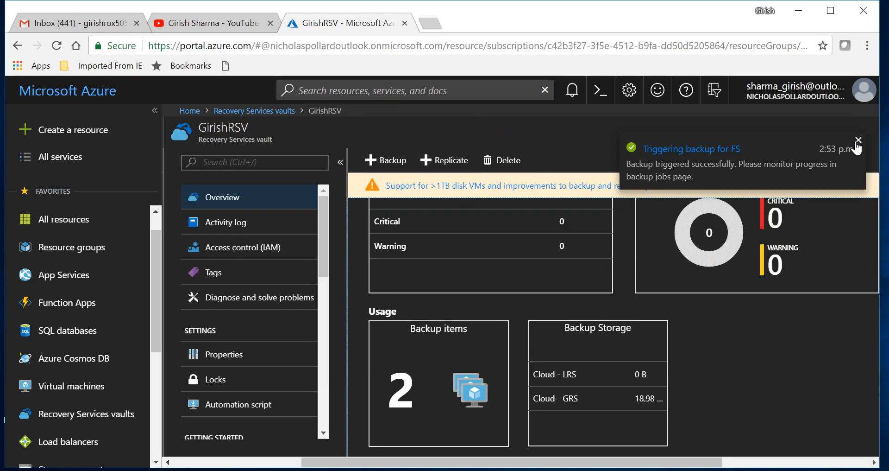
{"action": "mouse_move", "coordinate": [334, 270]}
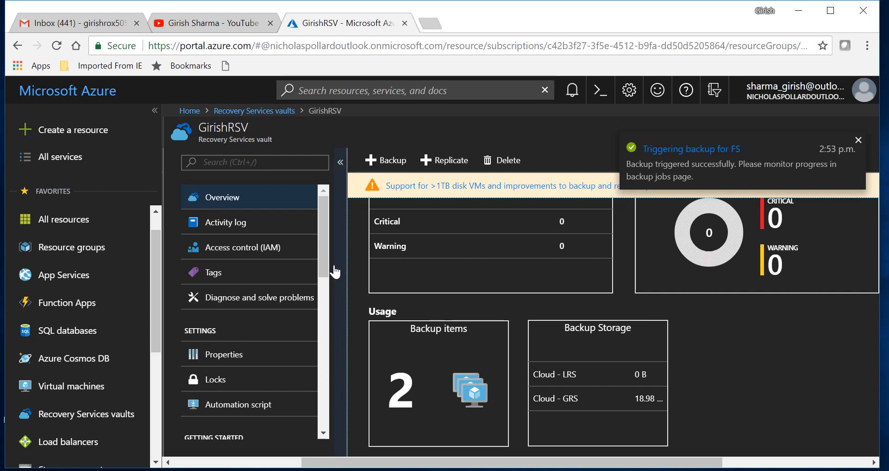
- Show the GirishRSV Backup Jobs list with the FS backup job in progress
{"action": "scroll", "scroll_direction": "down", "scroll_amount": 3}
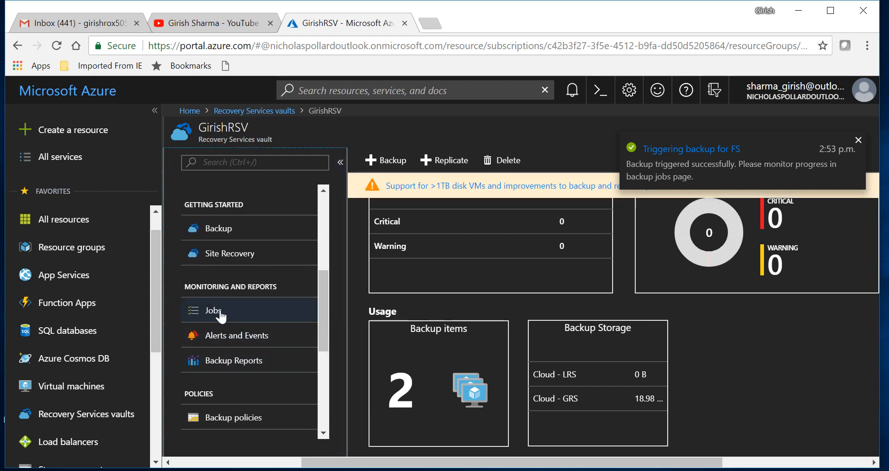
{"action": "mouse_move", "coordinate": [787, 352]}
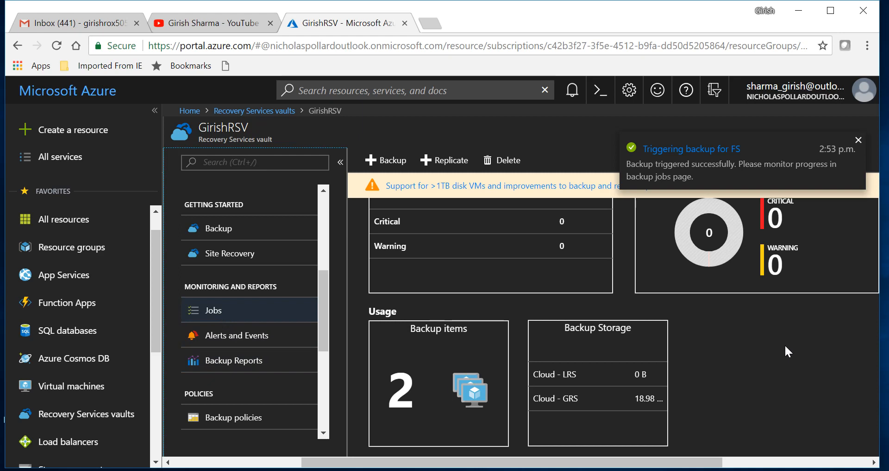
{"action": "left_click", "coordinate": [214, 310]}
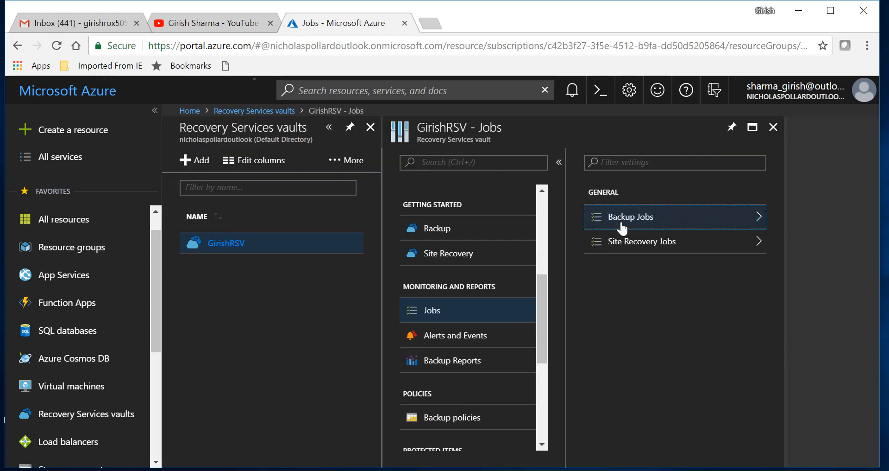
{"action": "left_click", "coordinate": [629, 216]}
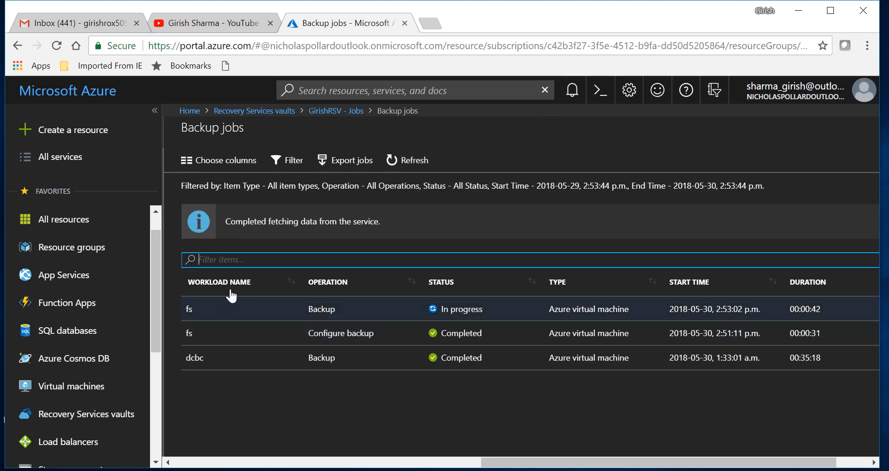
{"action": "mouse_move", "coordinate": [425, 340]}
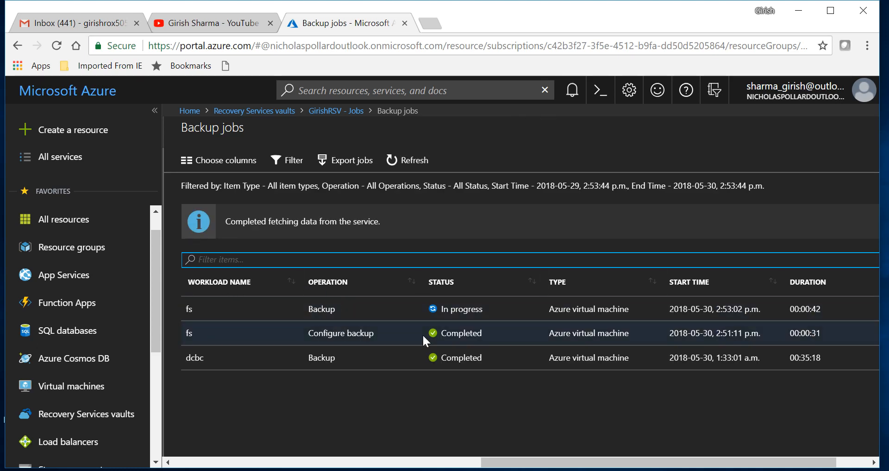
{"action": "mouse_move", "coordinate": [441, 330]}
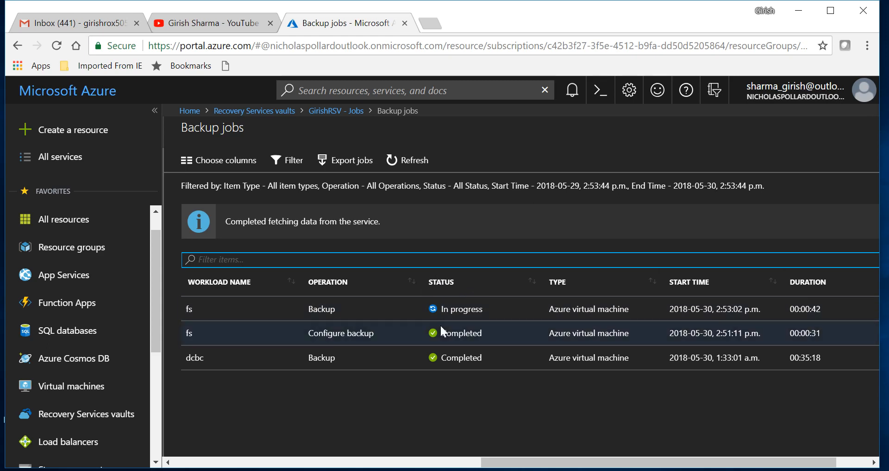
{"action": "mouse_move", "coordinate": [527, 394]}
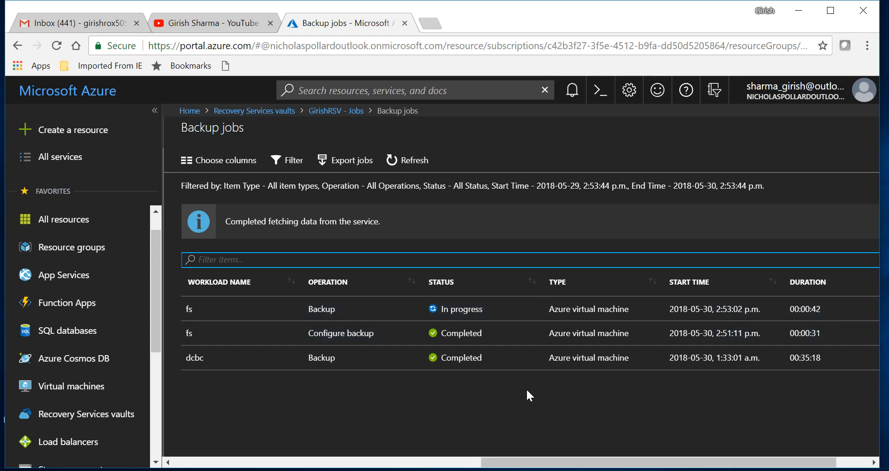